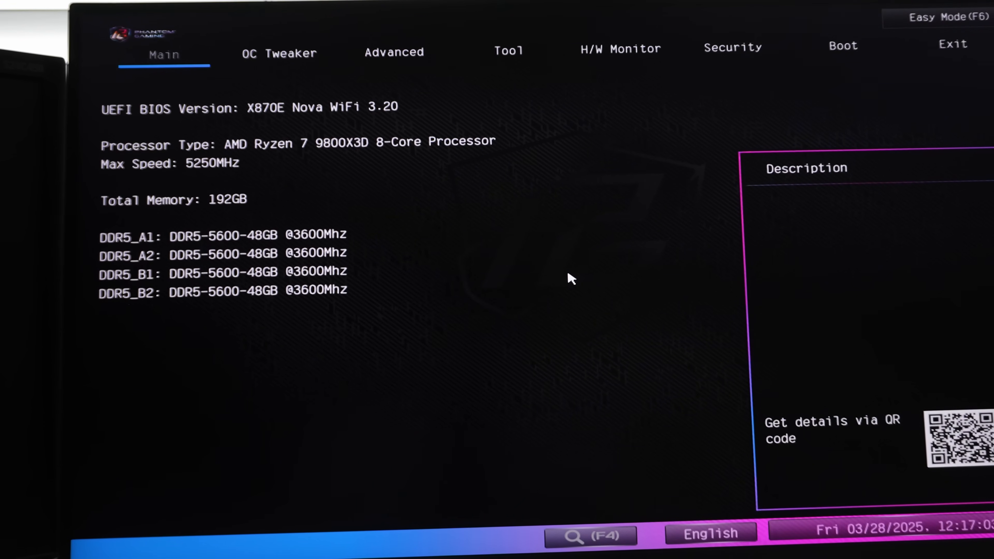
mouse_move(389, 160)
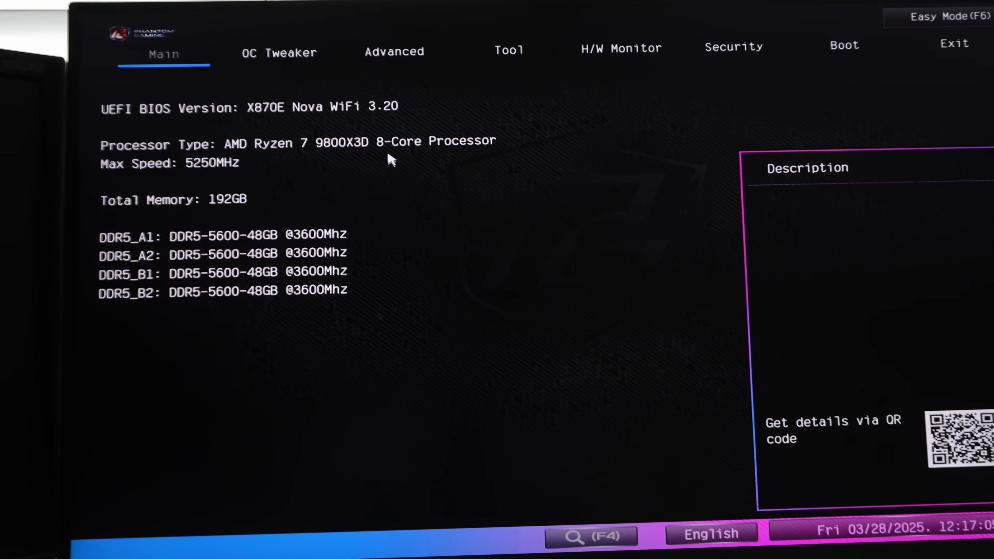
mouse_move(213, 211)
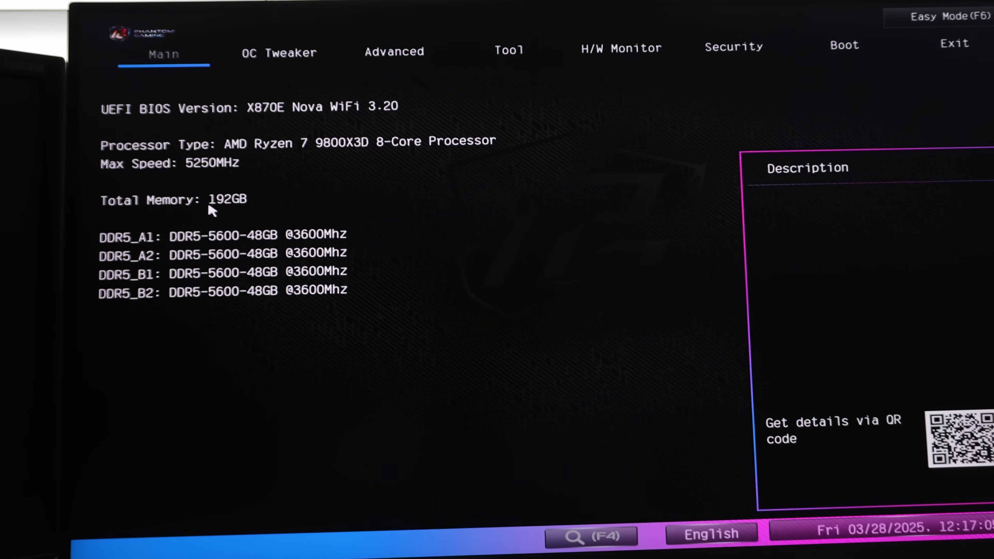
mouse_move(359, 250)
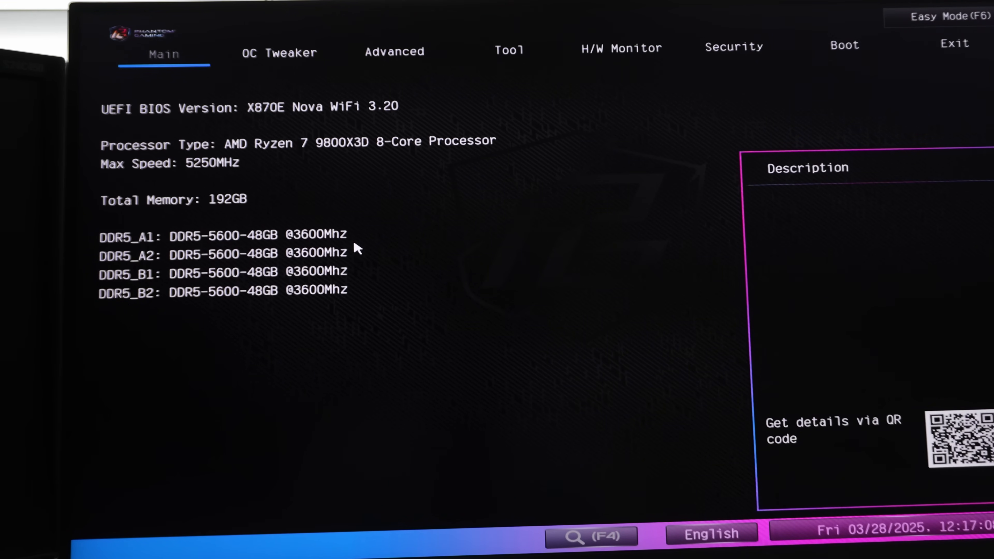
mouse_move(355, 260)
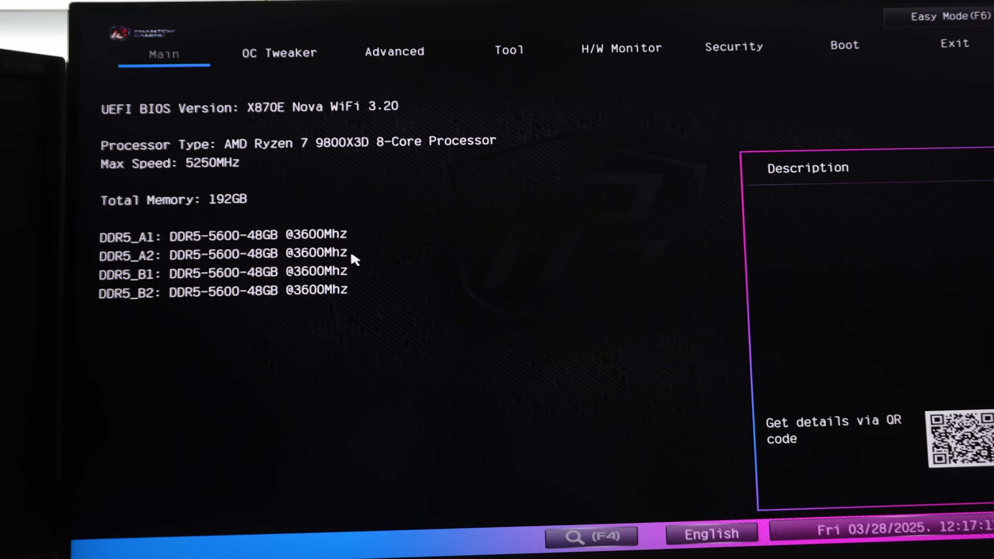
- Set DRAM Frequency to DDR5-6000 on OC Tweaker and confirm VDDIO at 1.350V
left_click(279, 52)
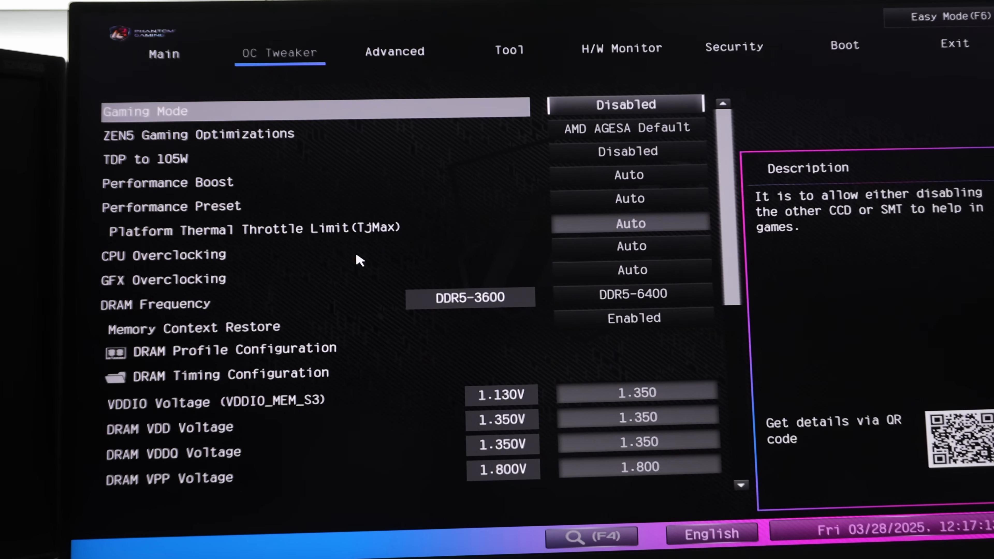
left_click(470, 297)
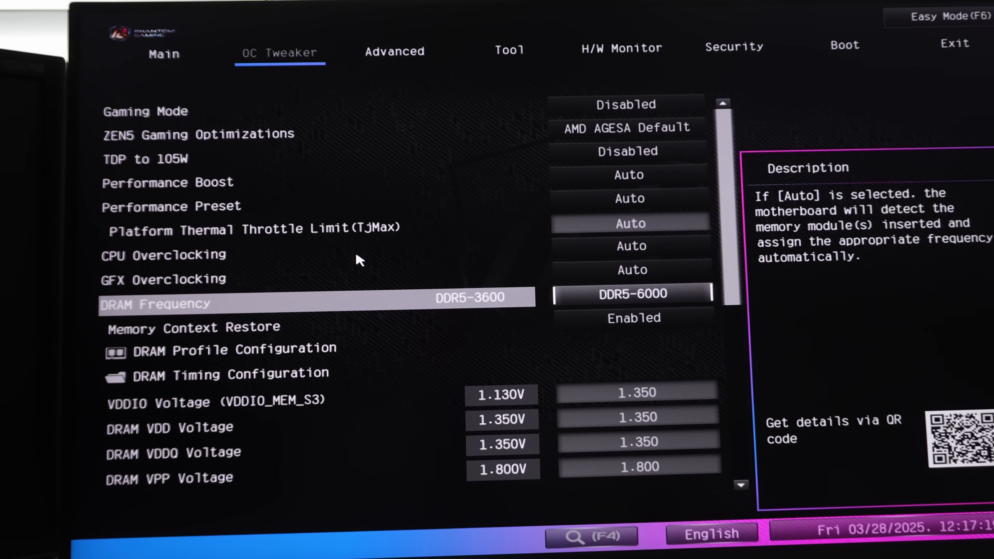
left_click(219, 374)
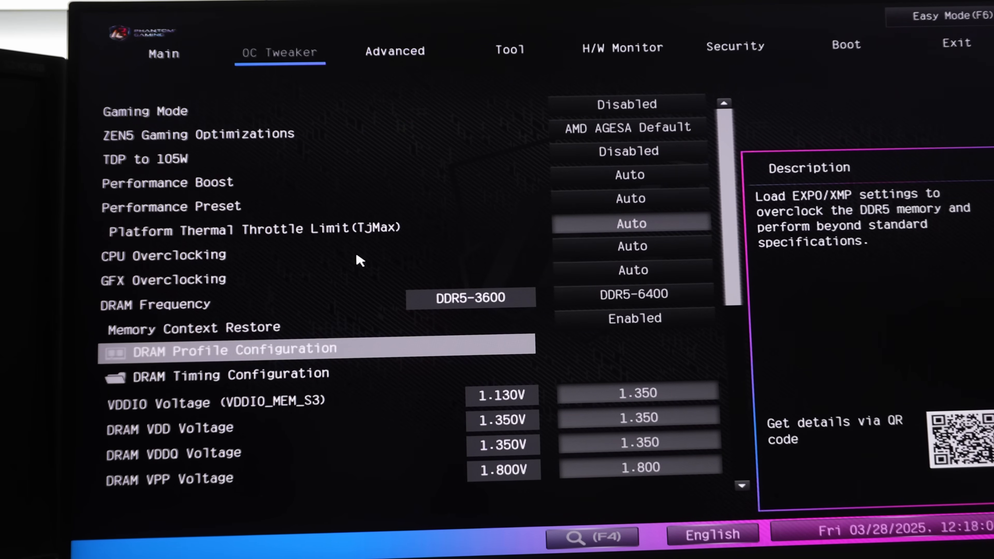
key("up")
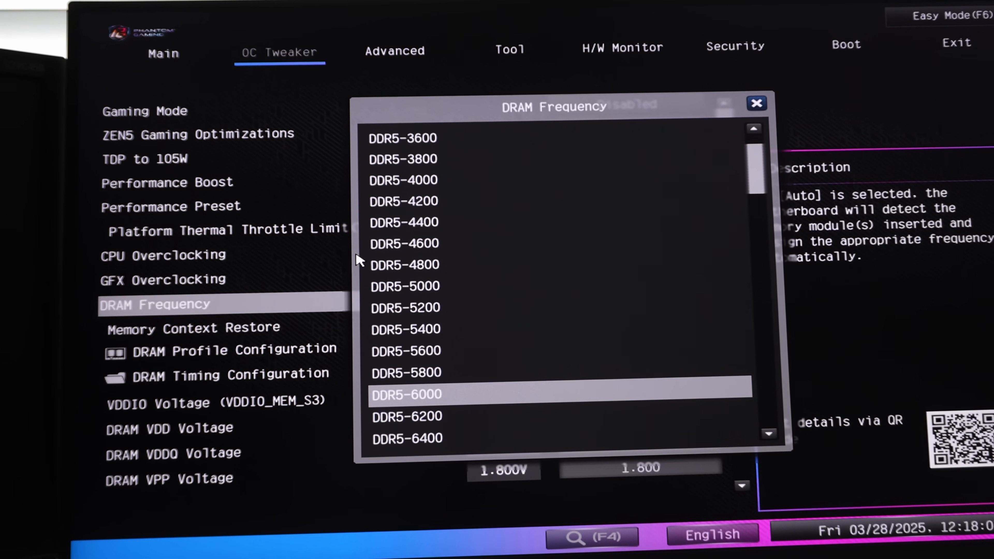
left_click(404, 138)
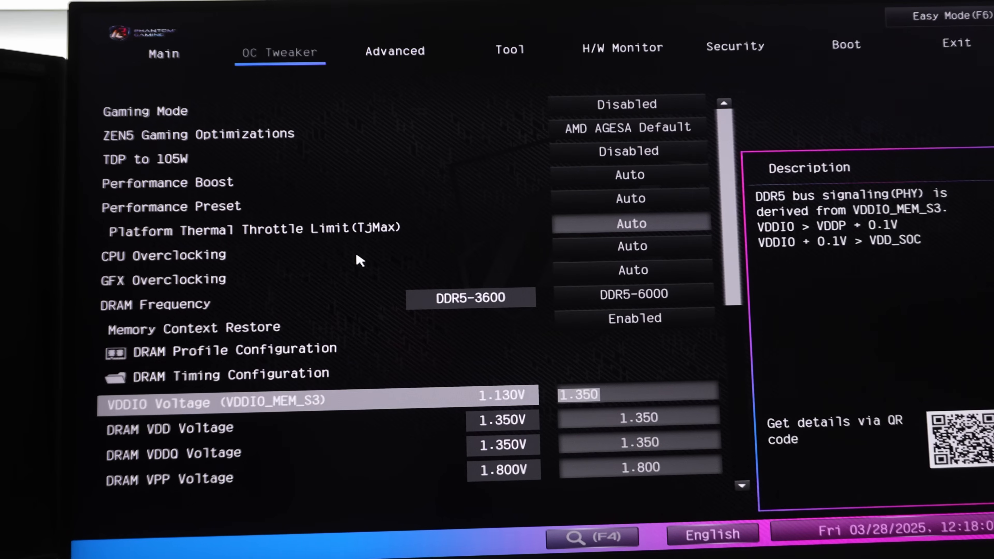
key("Down")
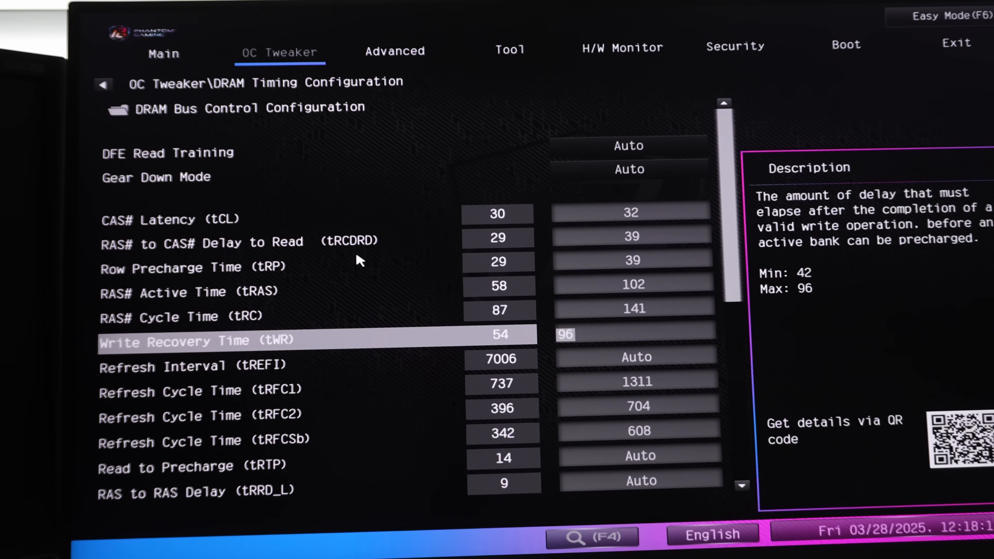
- Confirm tWR 96, then set RTT_NOM_RD and RTT_NOM_WR to RZQ/4 (60) and RTT_WR to RZQ/2 (120)
key("up")
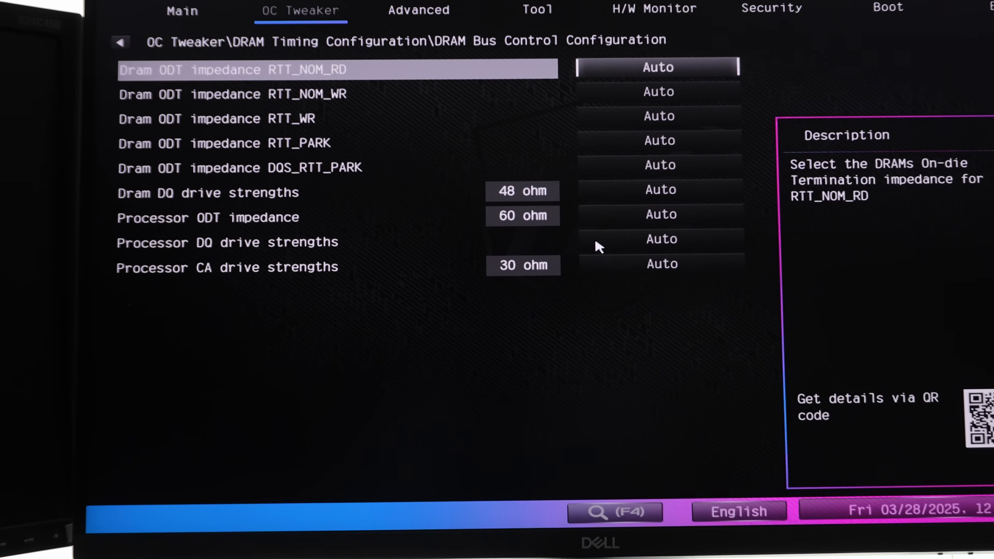
left_click(656, 67)
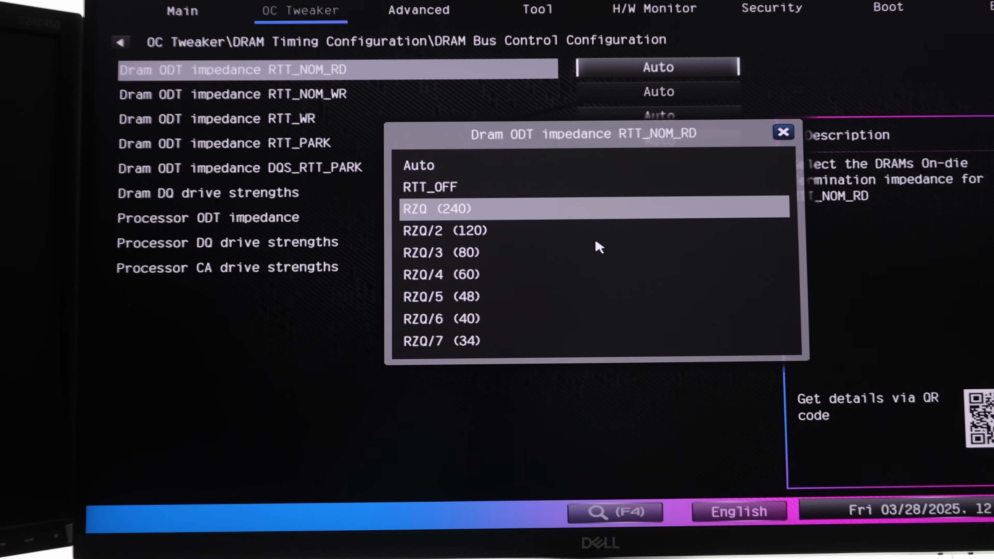
left_click(440, 274)
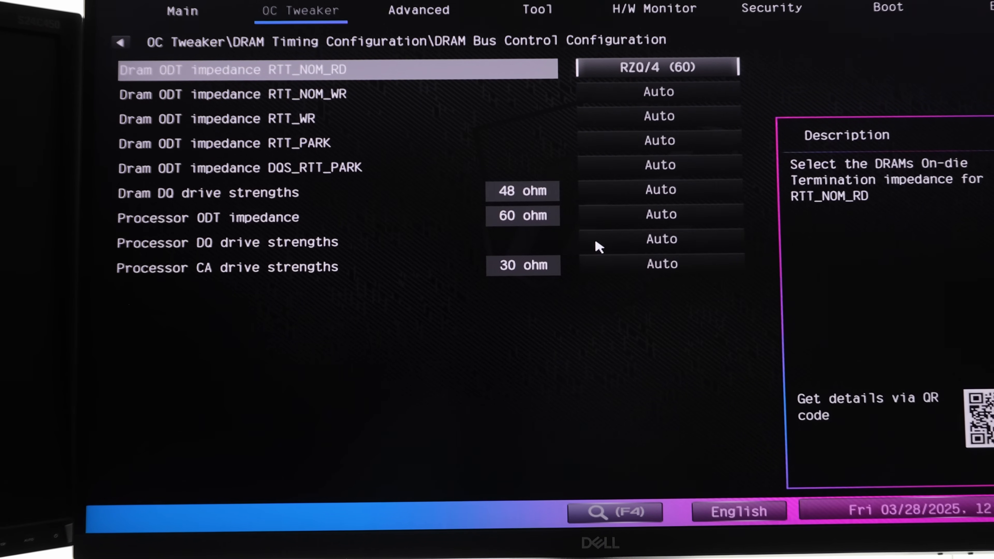
key("Down")
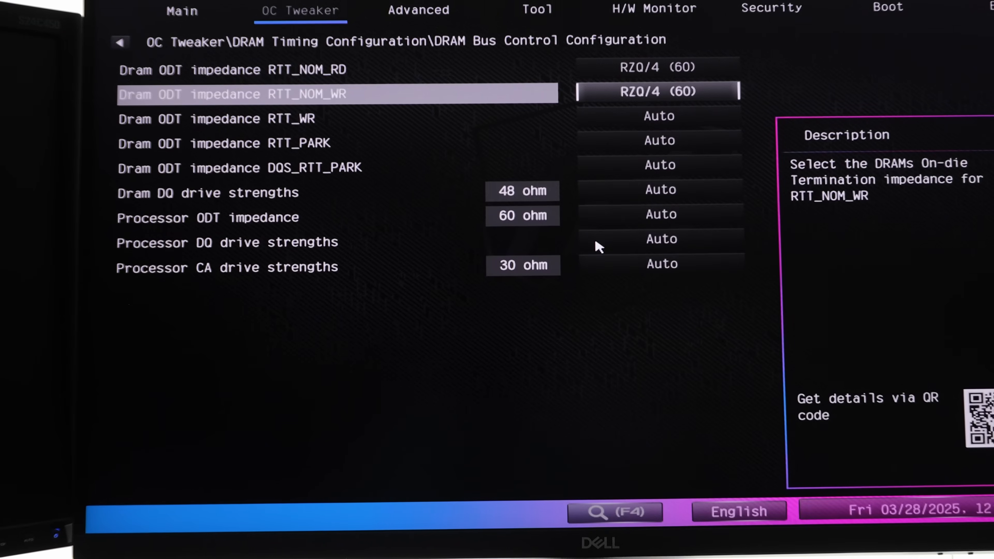
key("down")
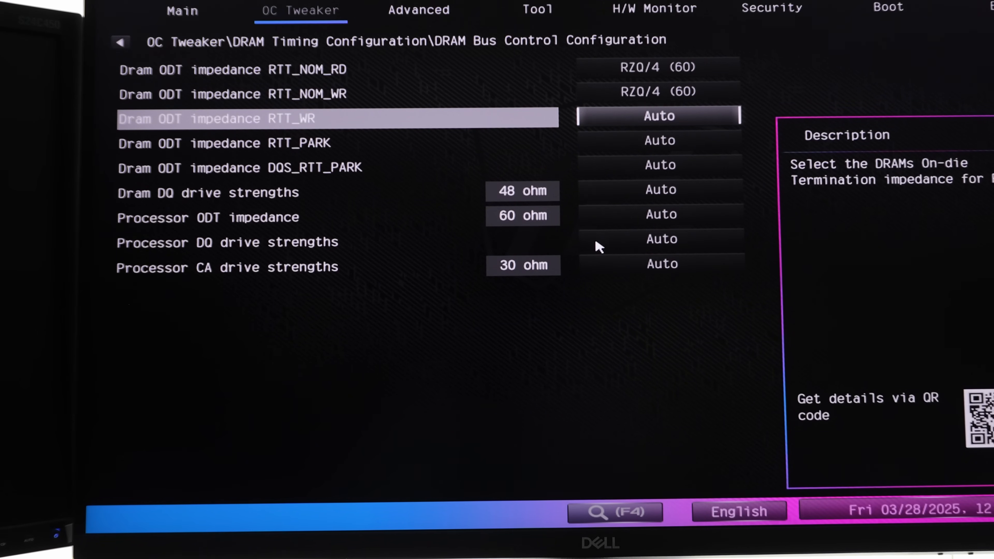
left_click(657, 116)
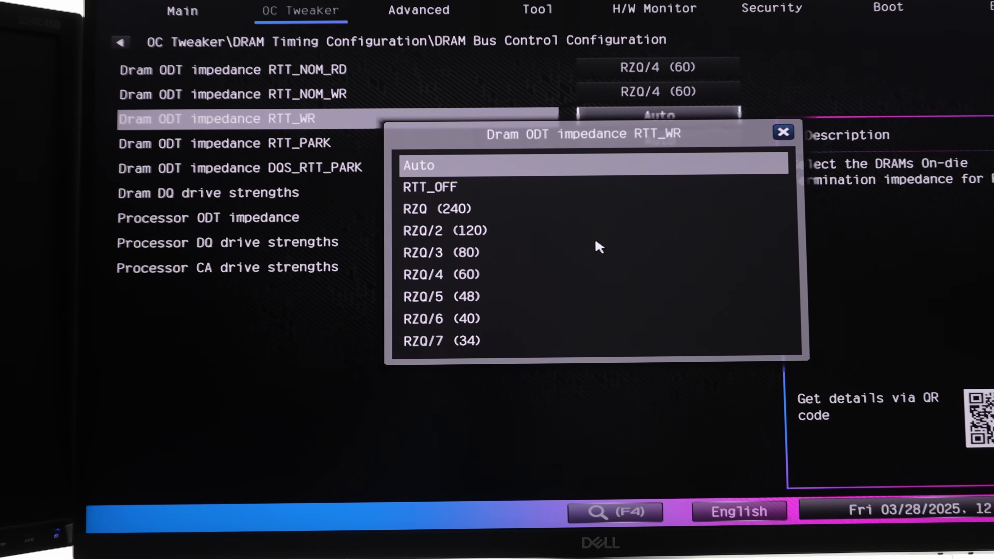
left_click(442, 230)
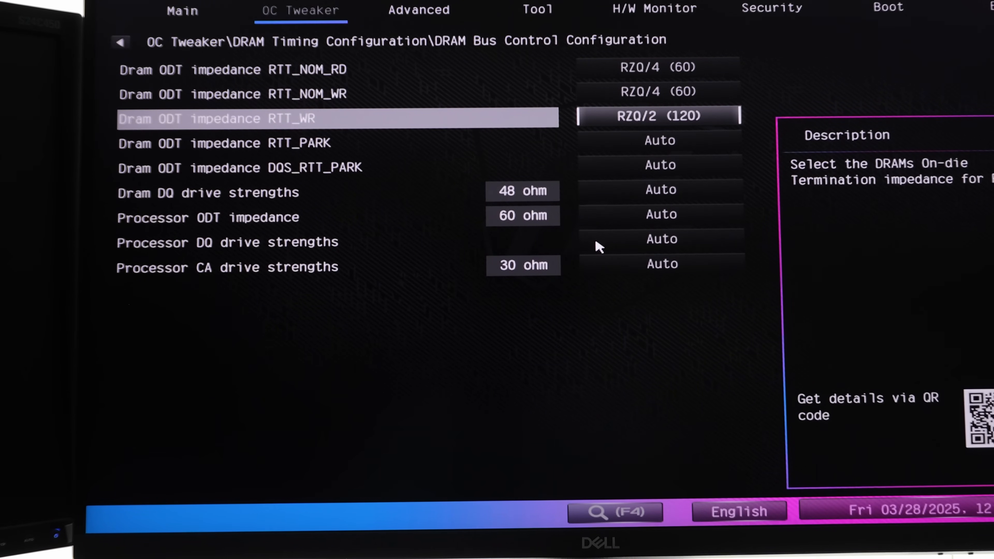
- Set RTT_PARK and DQS_RTT_PARK impedances both to RZQ/5 (48)
key("Down")
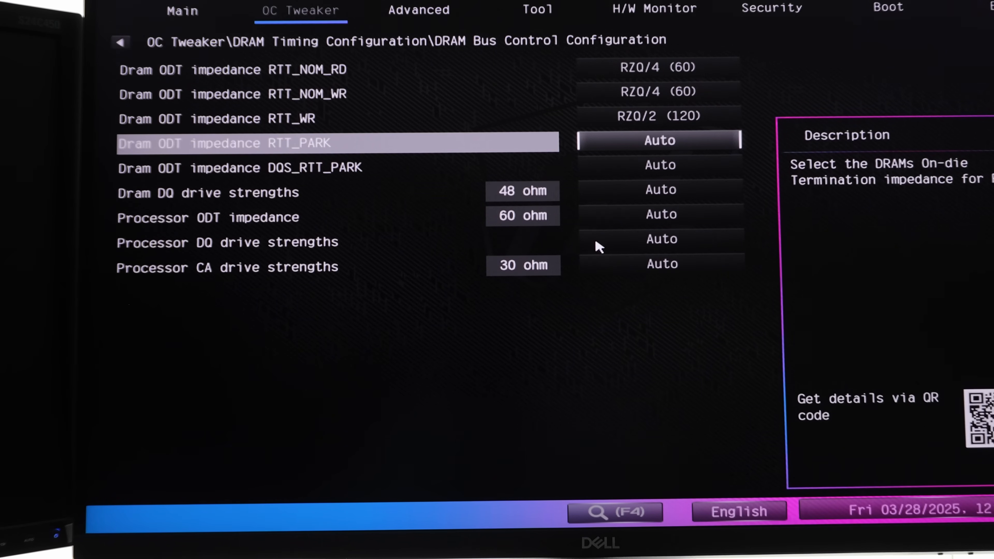
left_click(659, 141)
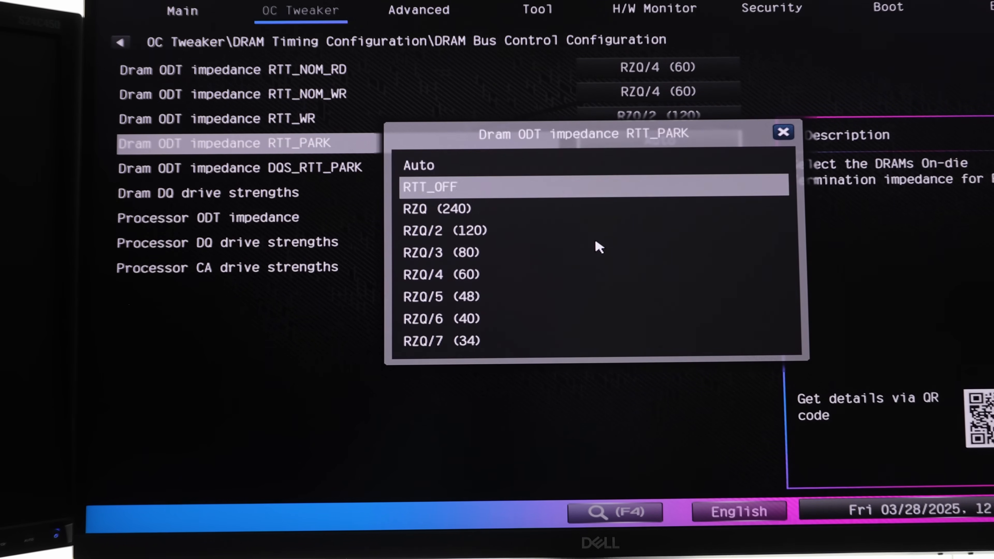
left_click(442, 297)
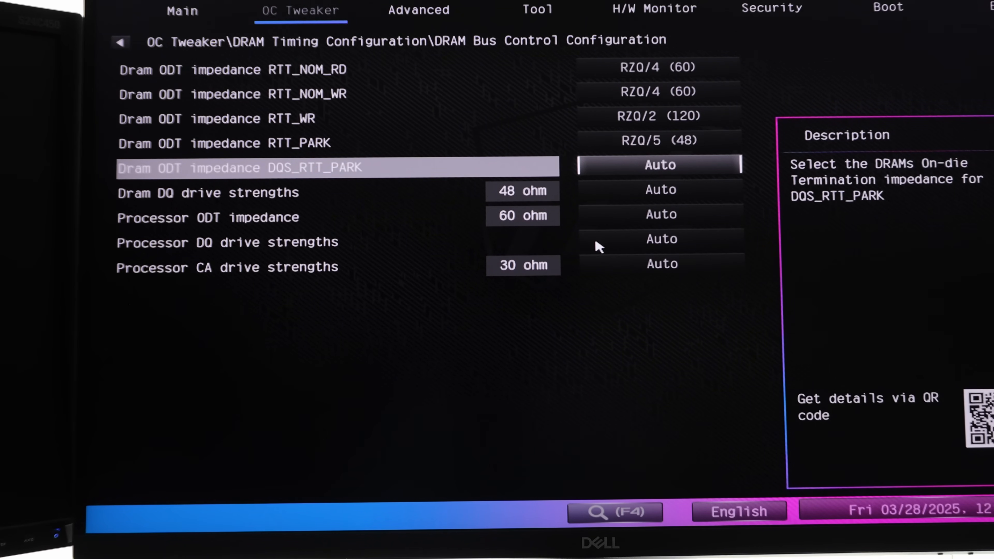
left_click(658, 164)
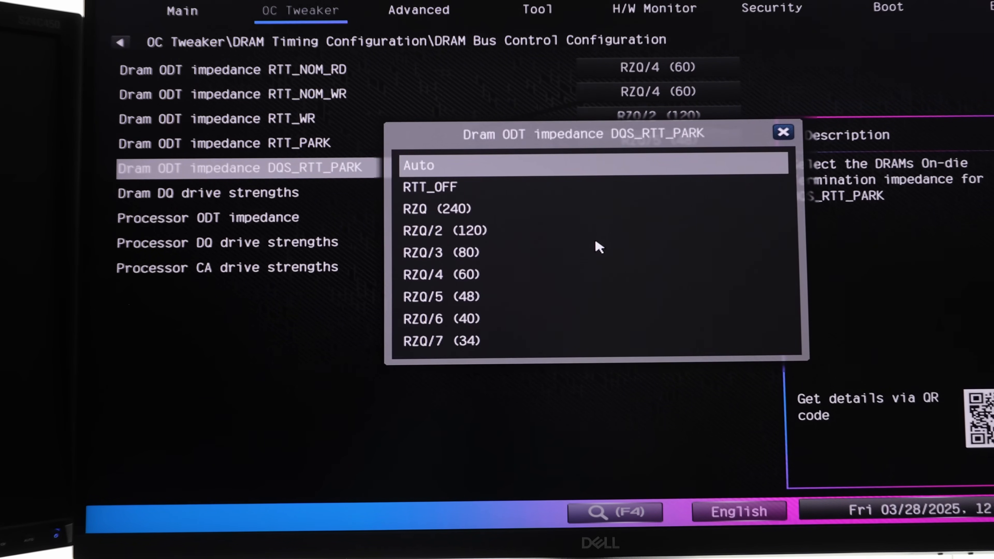
left_click(442, 296)
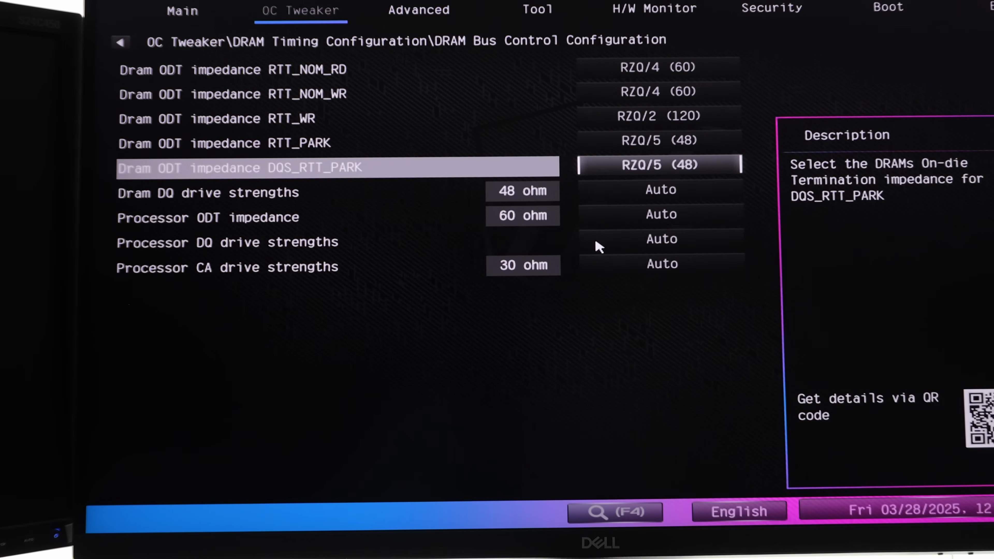
key("Down")
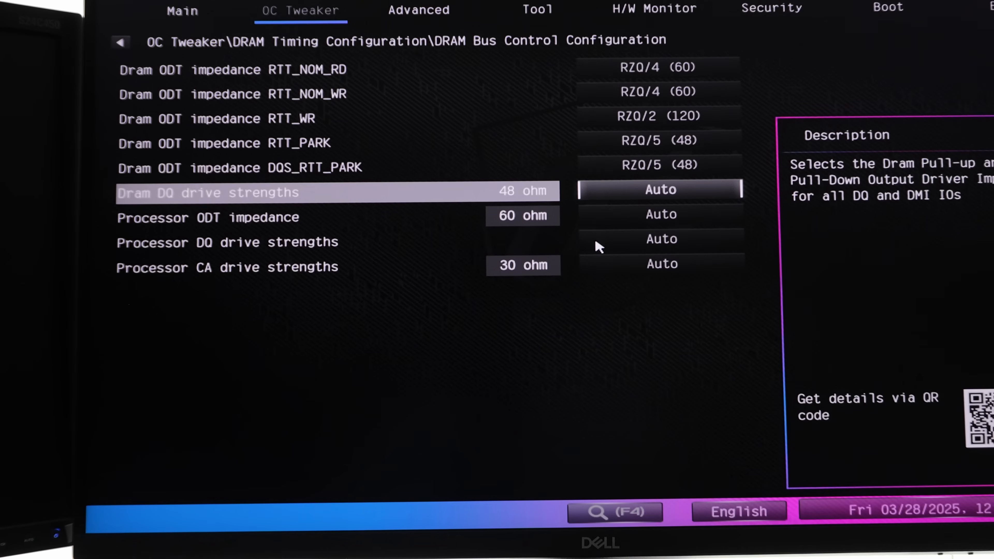
- Set DRAM DQ drive strength 34 ohm, processor ODT 48 ohm, DQ 34.3 ohm and CA 30 ohm
key("Down")
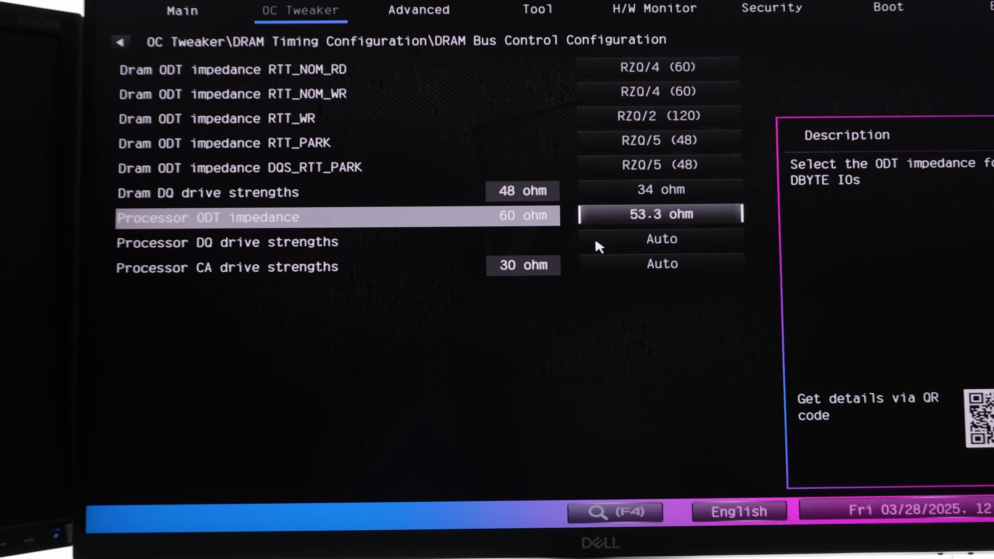
key("Down")
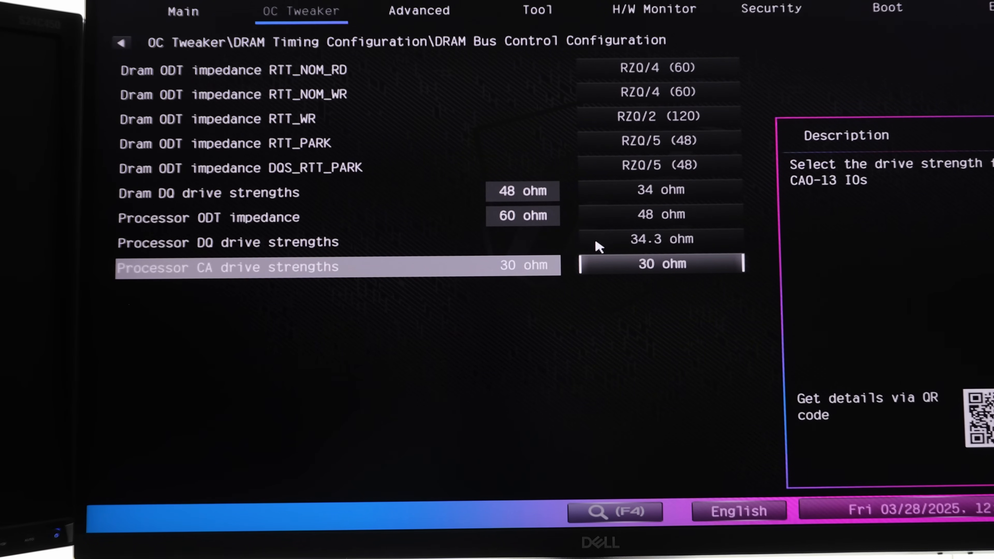
key("Up")
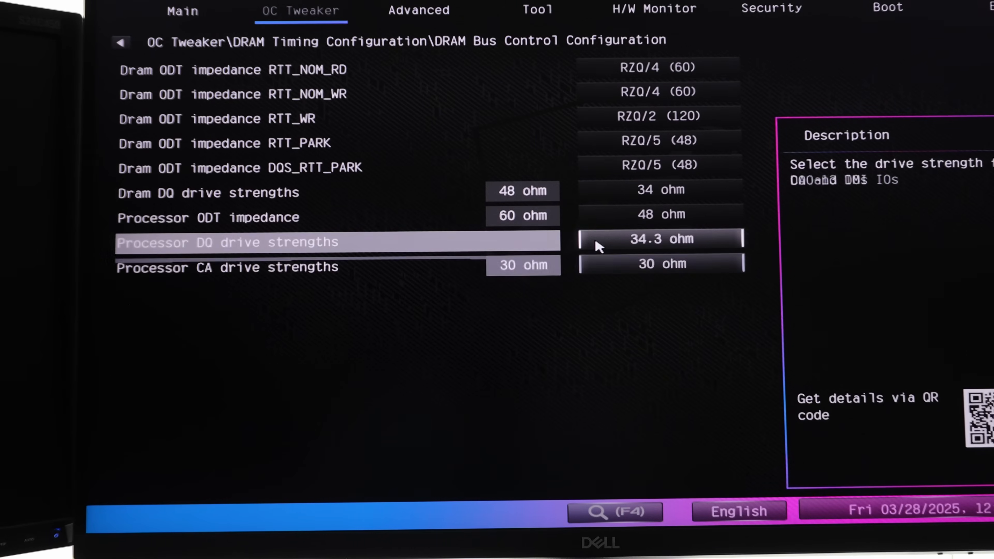
key("Down")
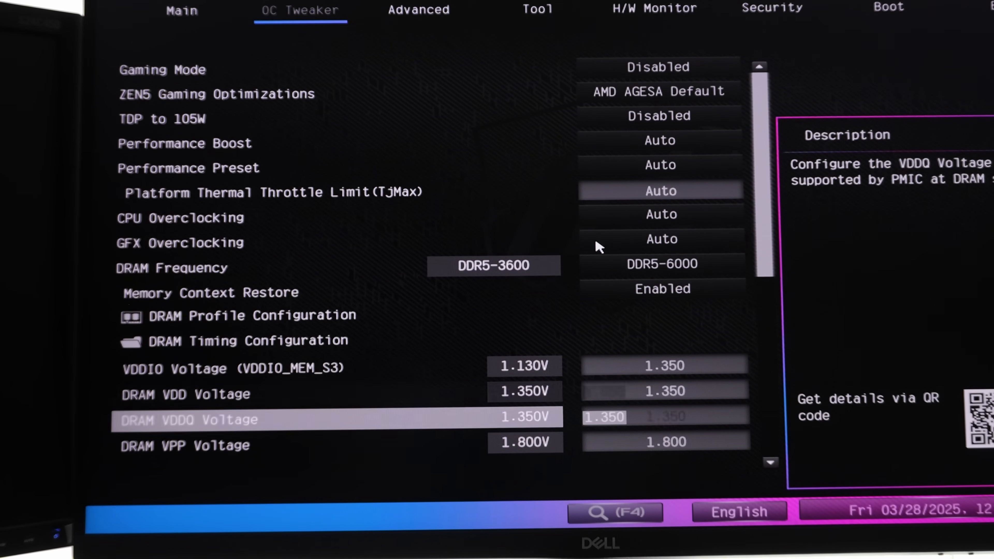
- Scroll past UCLK DIV1 MODE and SoC/Uncore voltage, then bring up the Save Changes and Exit dialog
scroll("down", 3)
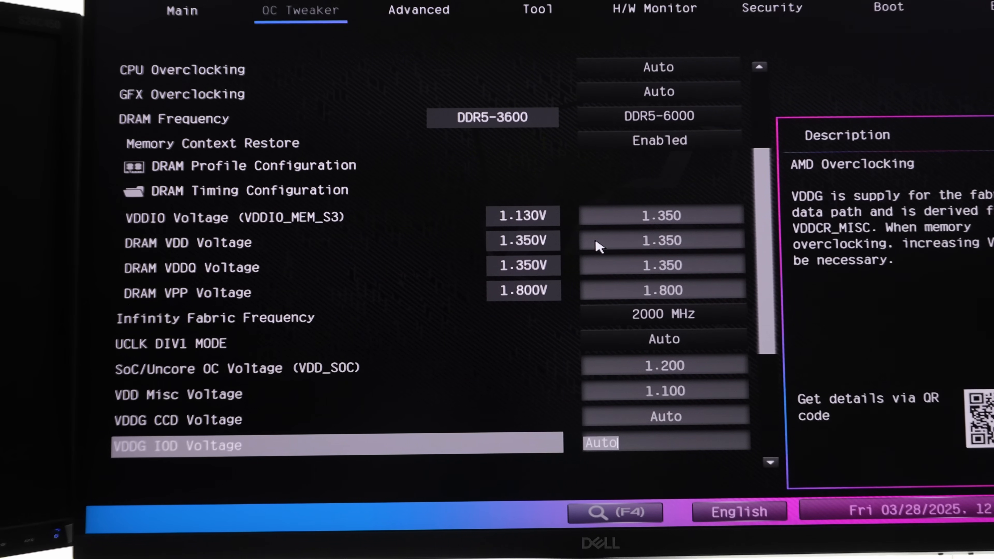
key("up")
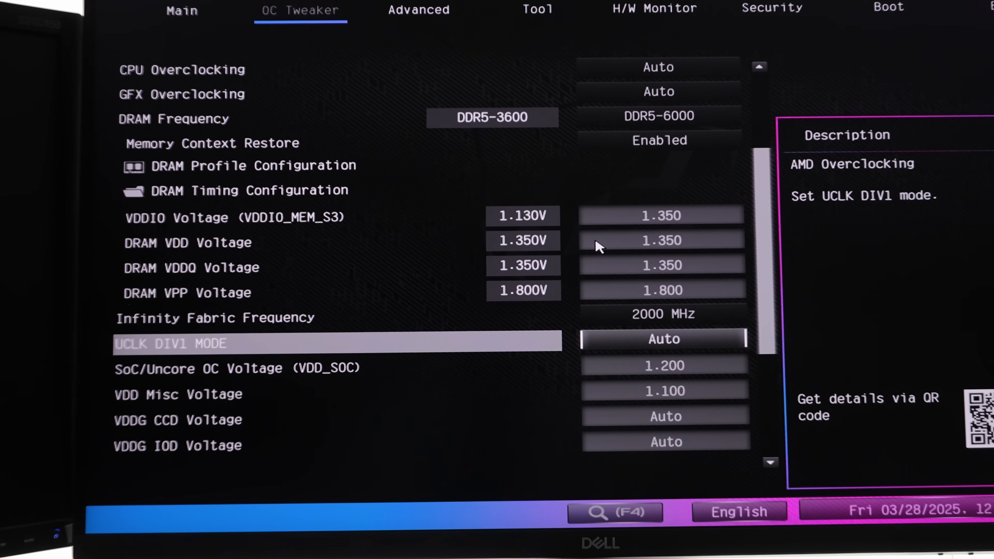
key("down")
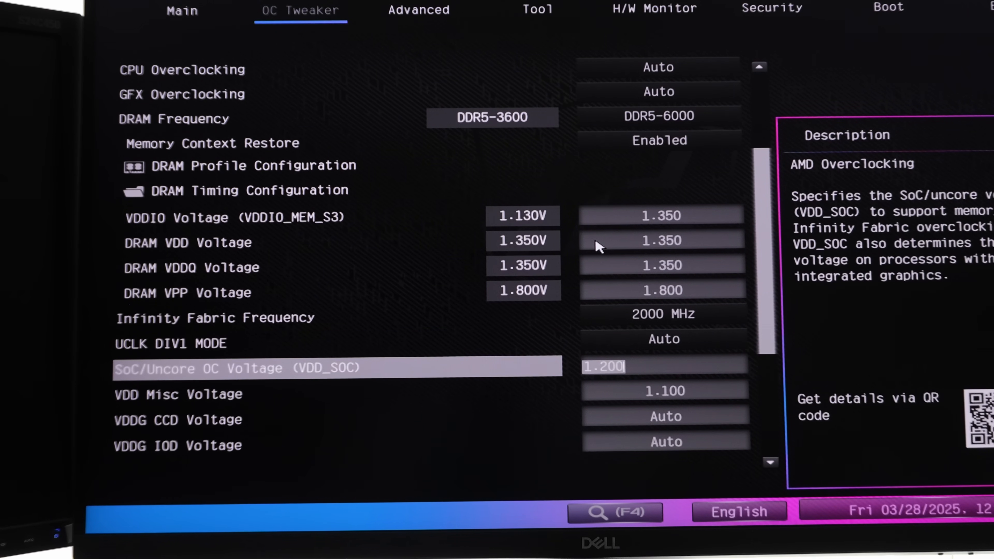
key("up")
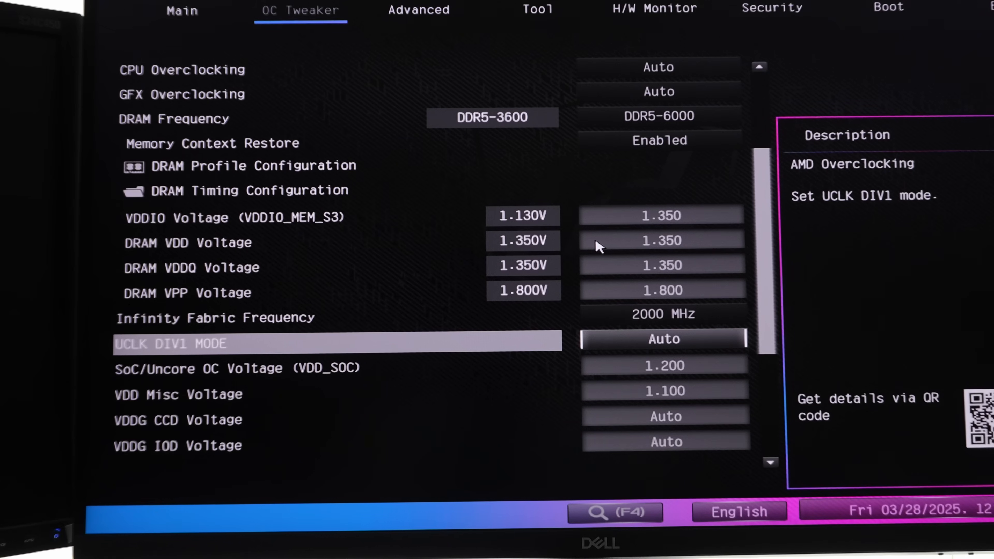
key("down")
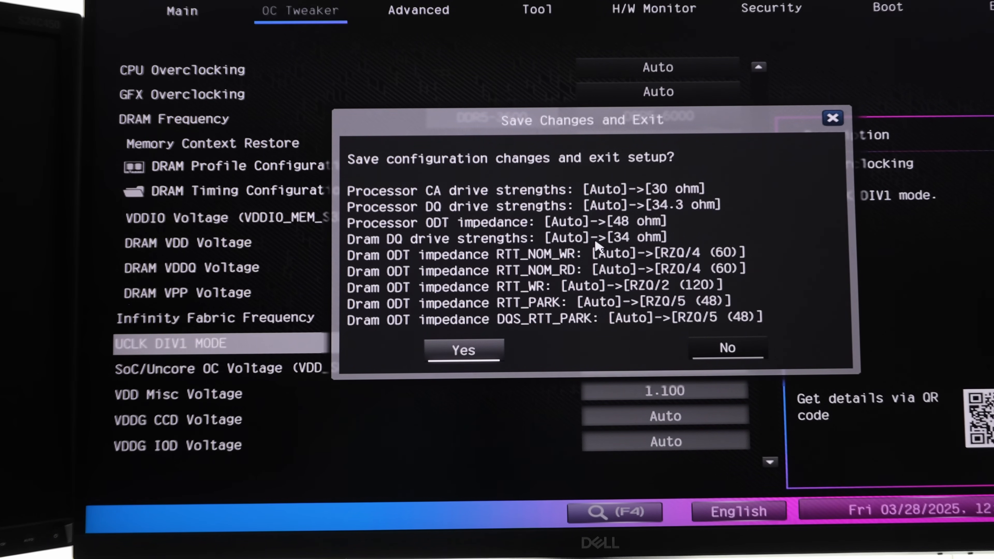
- Confirm Yes to save and restart, then return to OC Tweaker after reboot
left_click(464, 350)
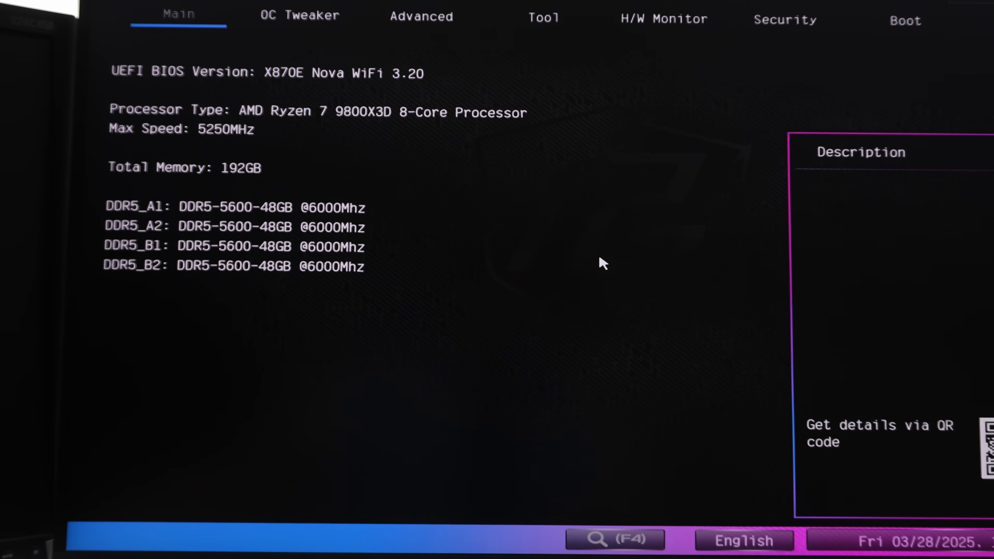
left_click(300, 17)
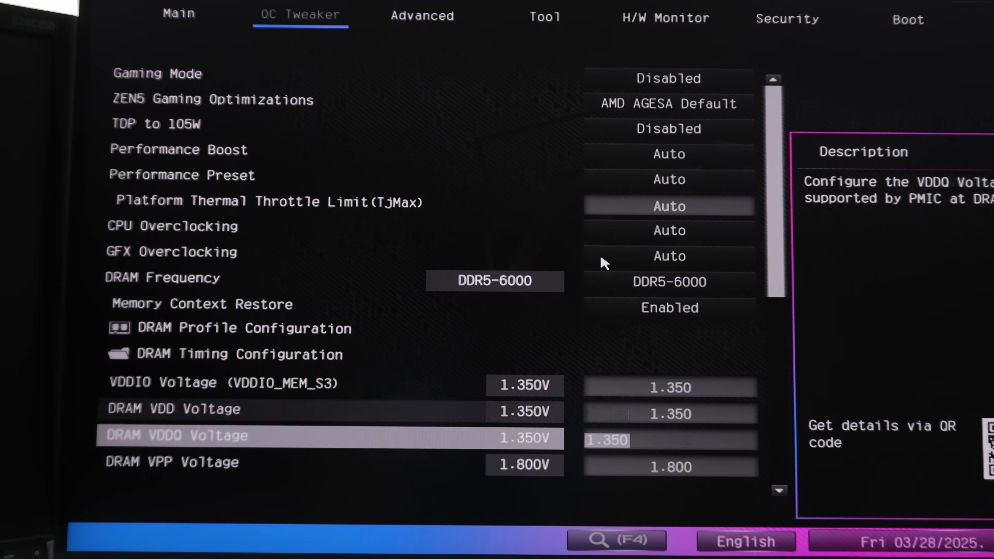
- Review VDDIO and DRAM VDDQ at 1.350V, then enter DRAM bus control settings
key("up")
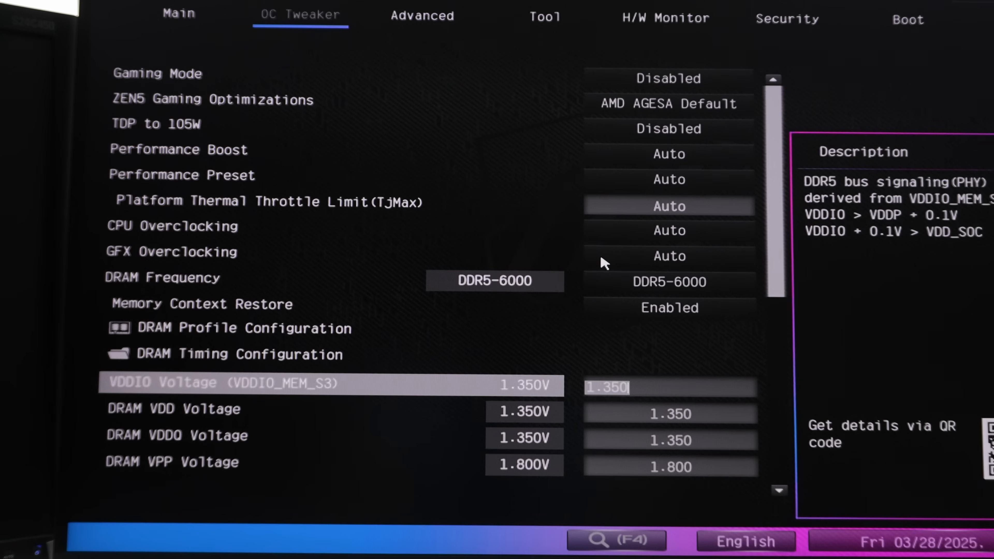
key("Down")
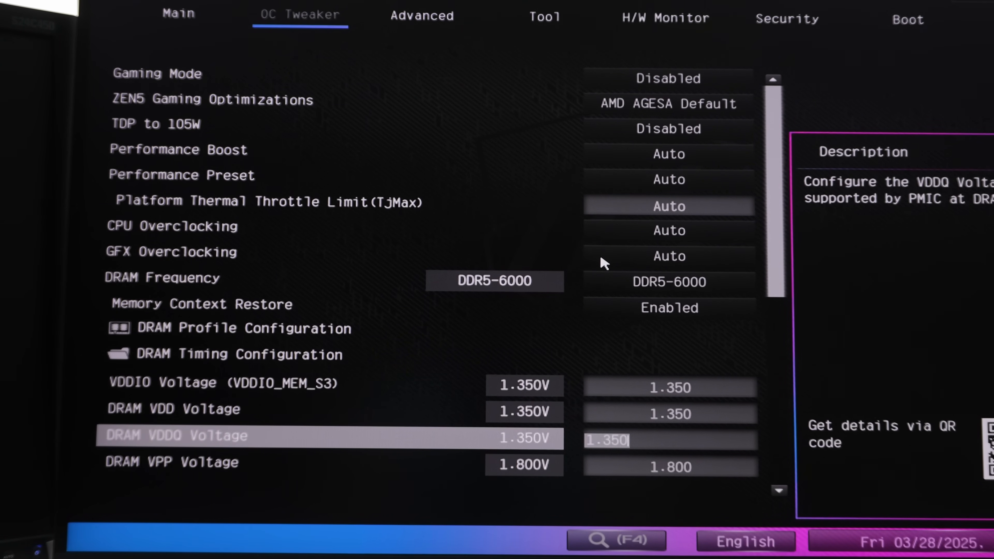
key("up")
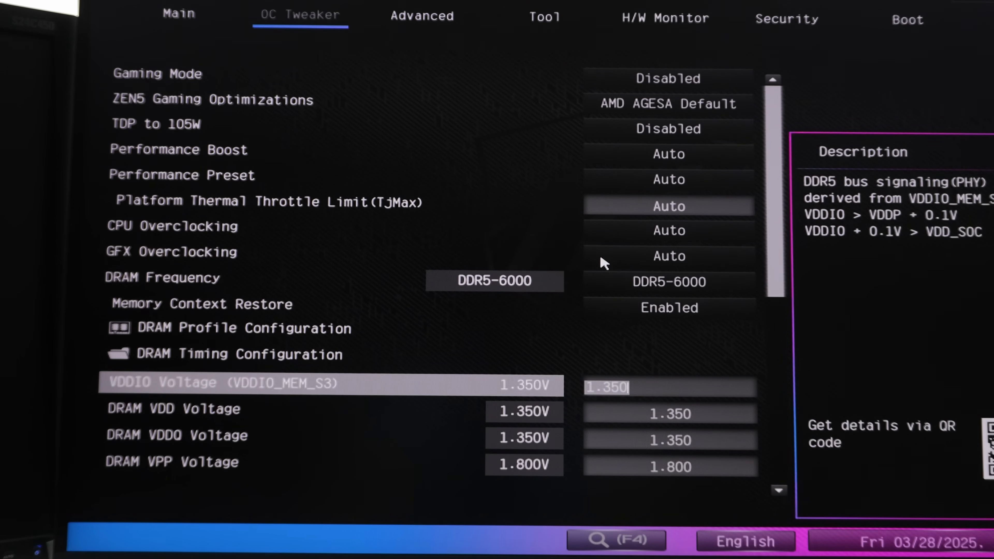
left_click(228, 353)
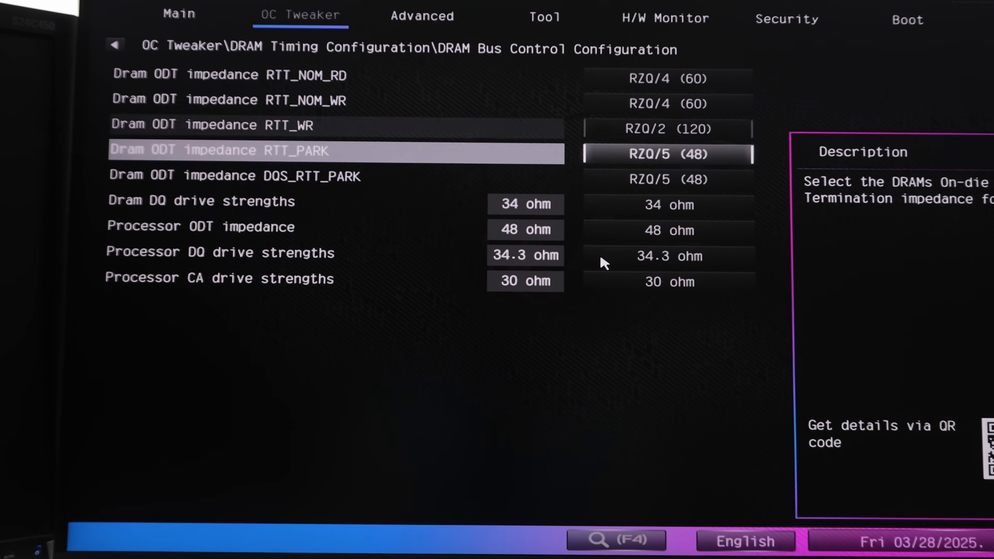
- Review the retained RTT_NOM_RD through RTT_PARK impedances and go back to the OC Tweaker list
key("up")
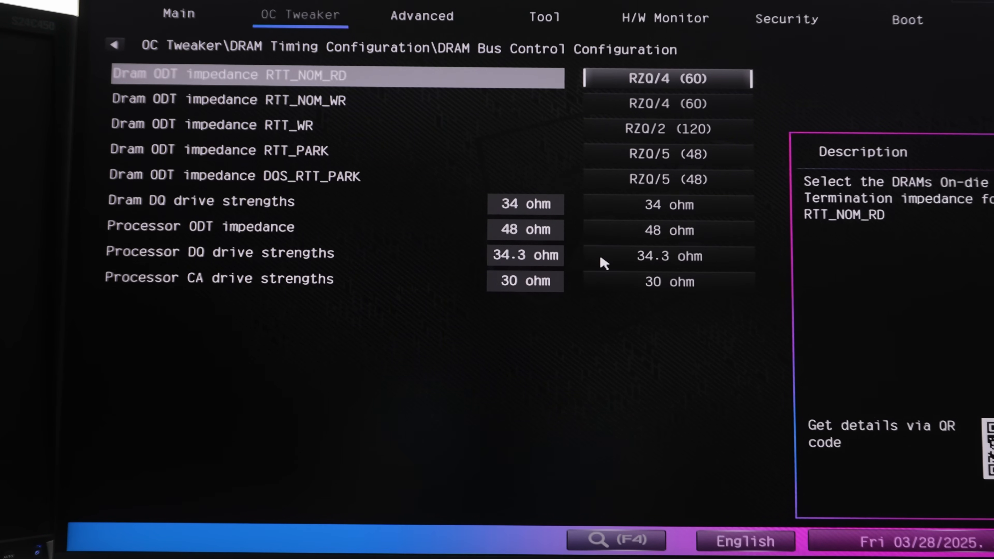
key("down")
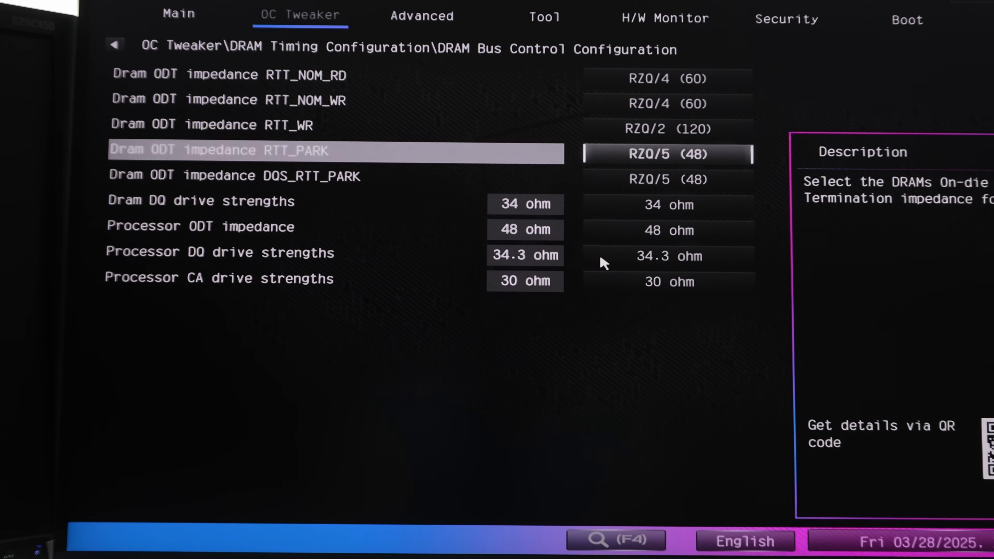
key("up")
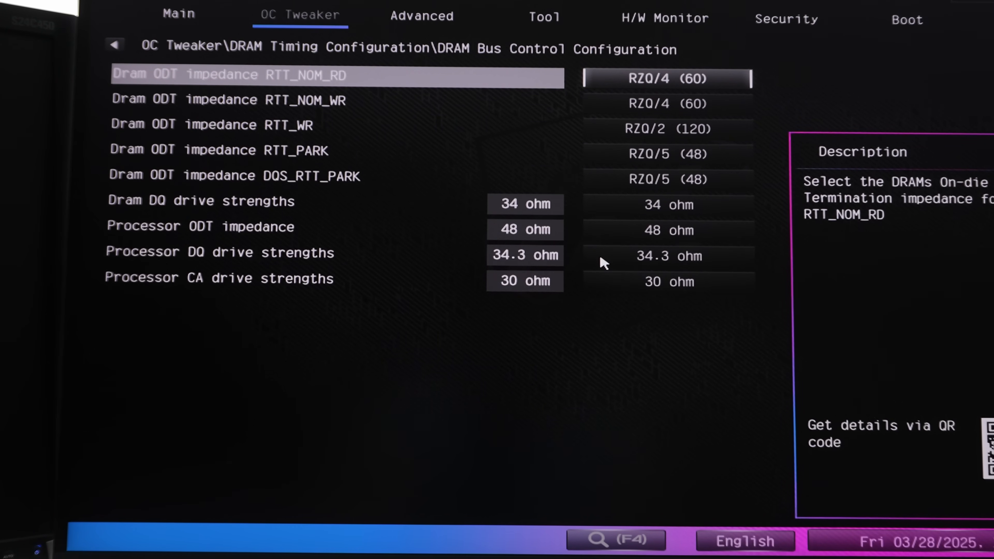
left_click(115, 44)
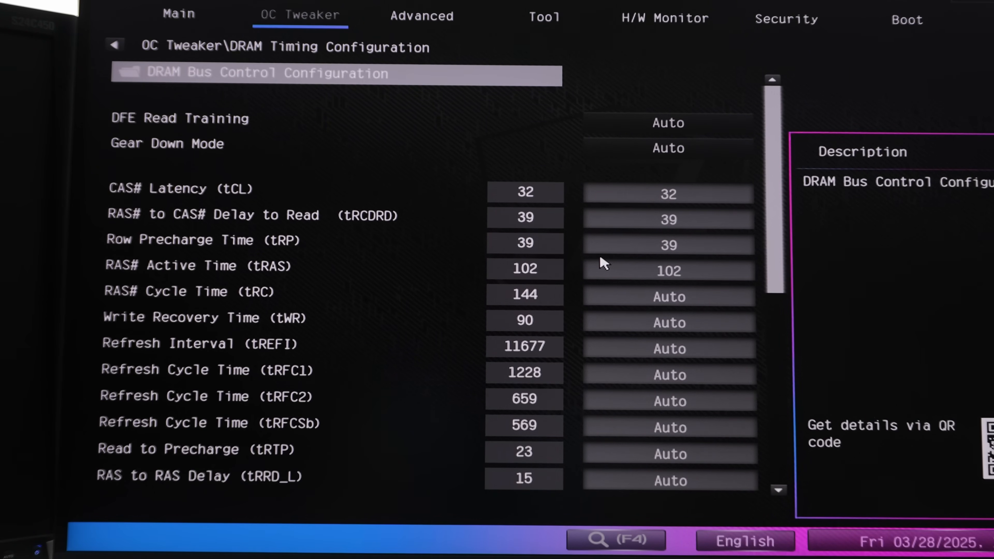
left_click(335, 73)
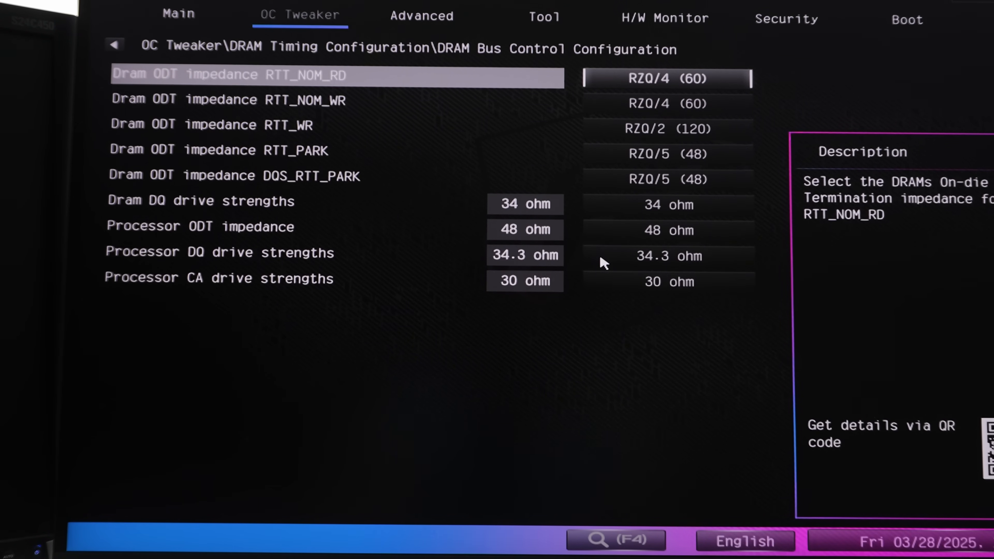
left_click(115, 45)
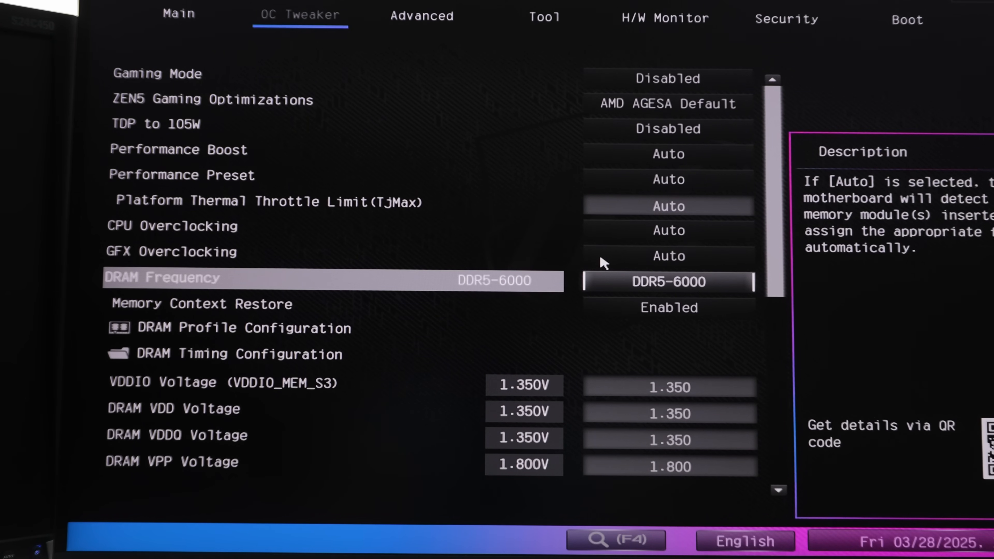
- Move to the DRAM profile entry and reopen DRAM Timing Configuration showing CL32 timings
key("Down")
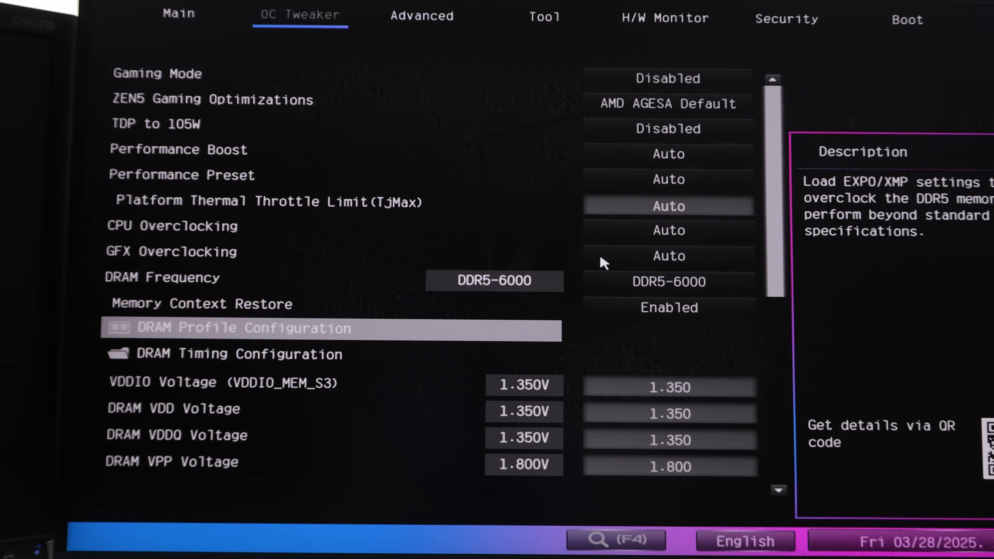
left_click(224, 353)
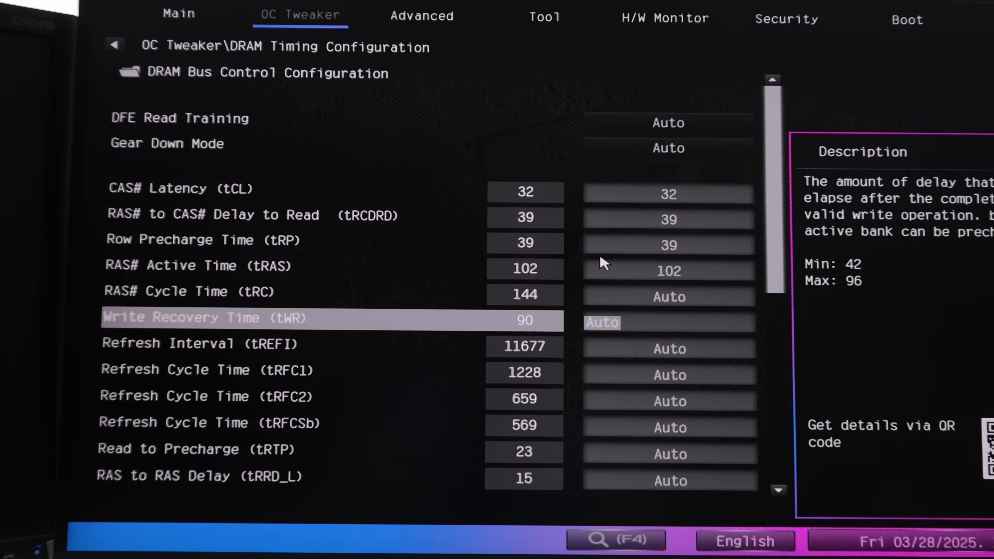
scroll("down", 3)
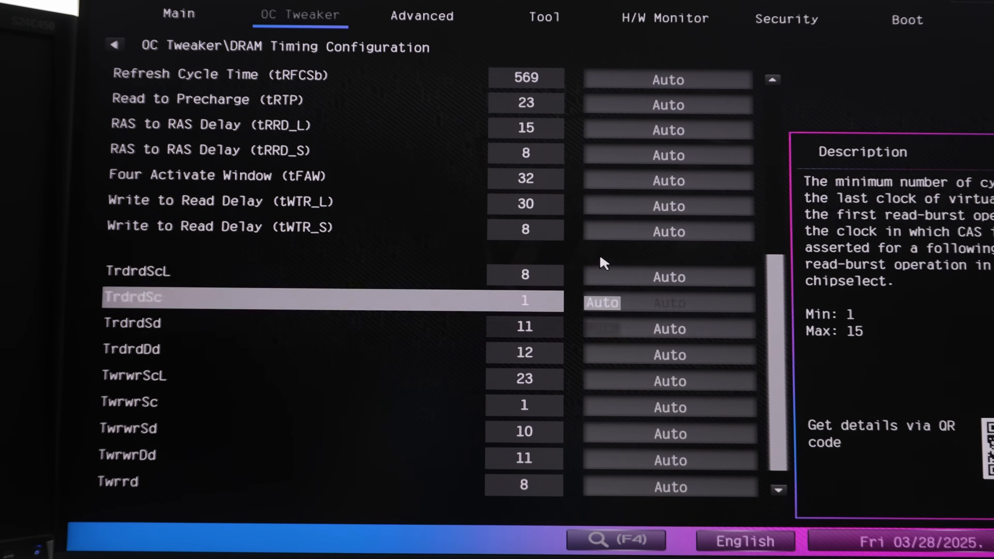
scroll("up", 3)
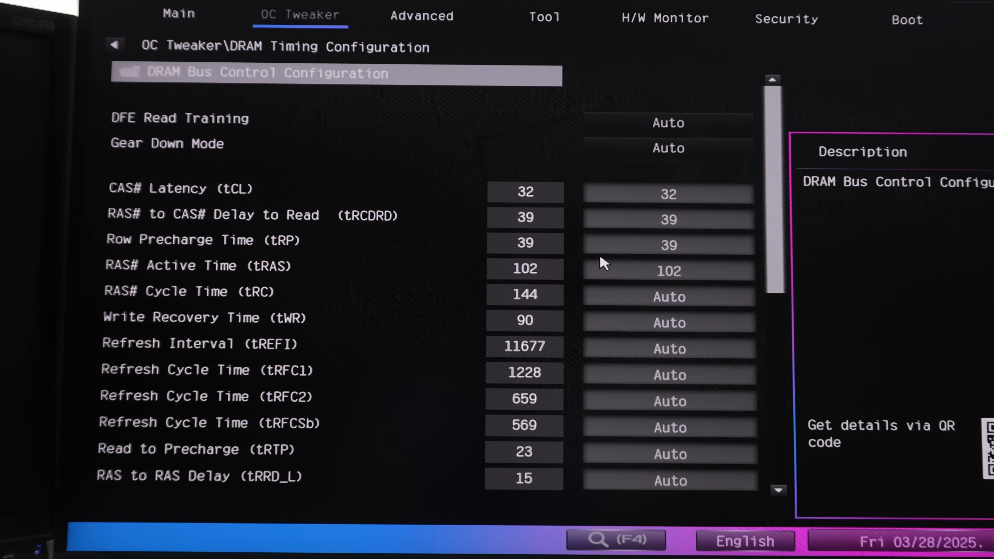
left_click(335, 73)
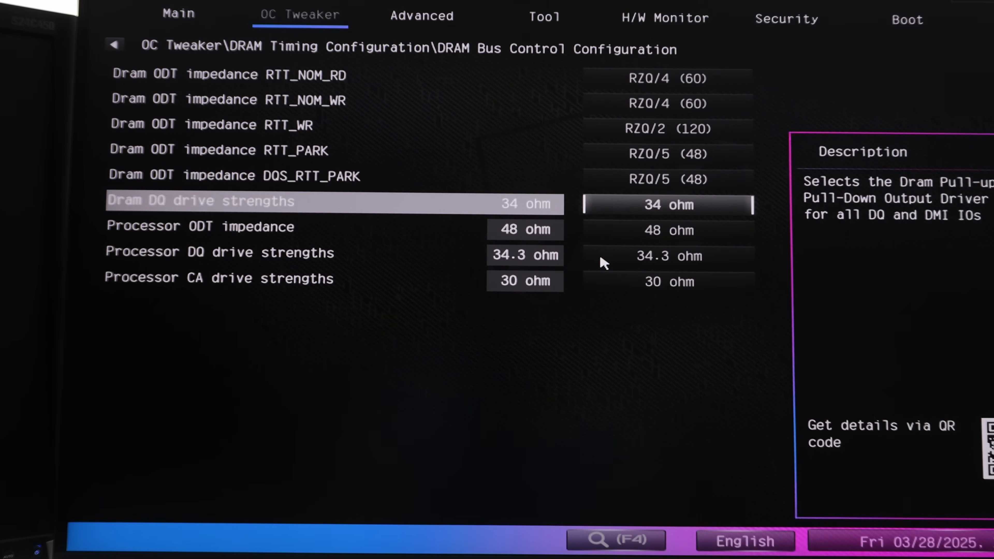
left_click(114, 45)
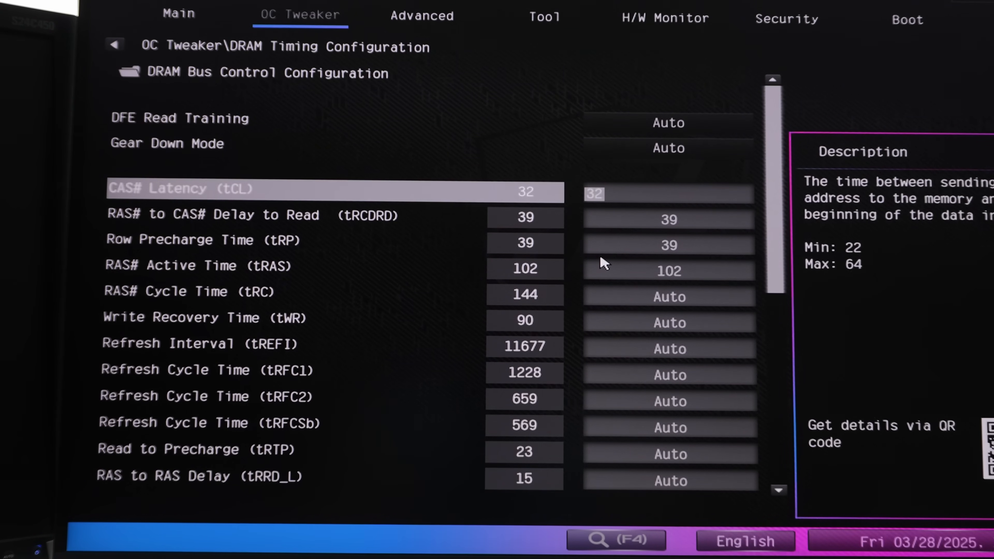
key("Up")
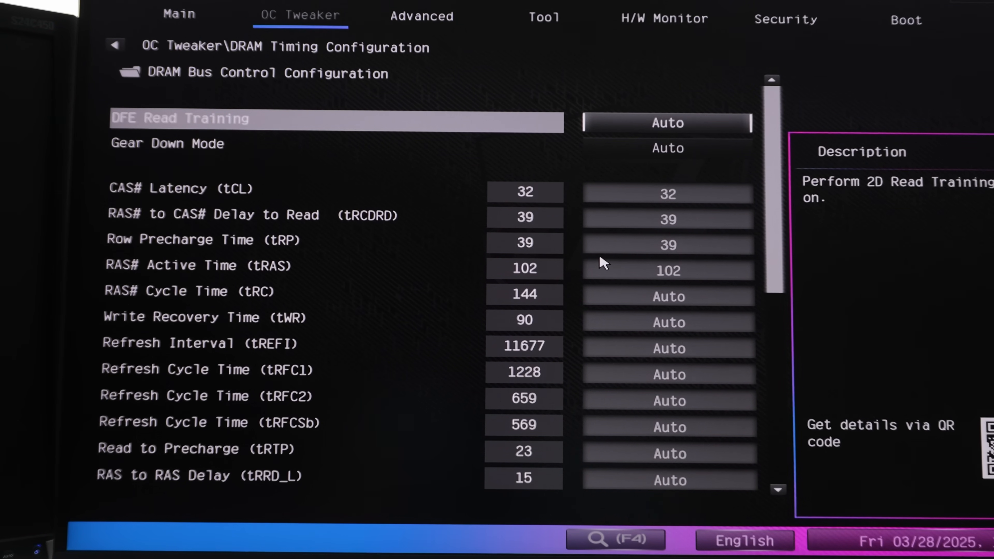
key("Down")
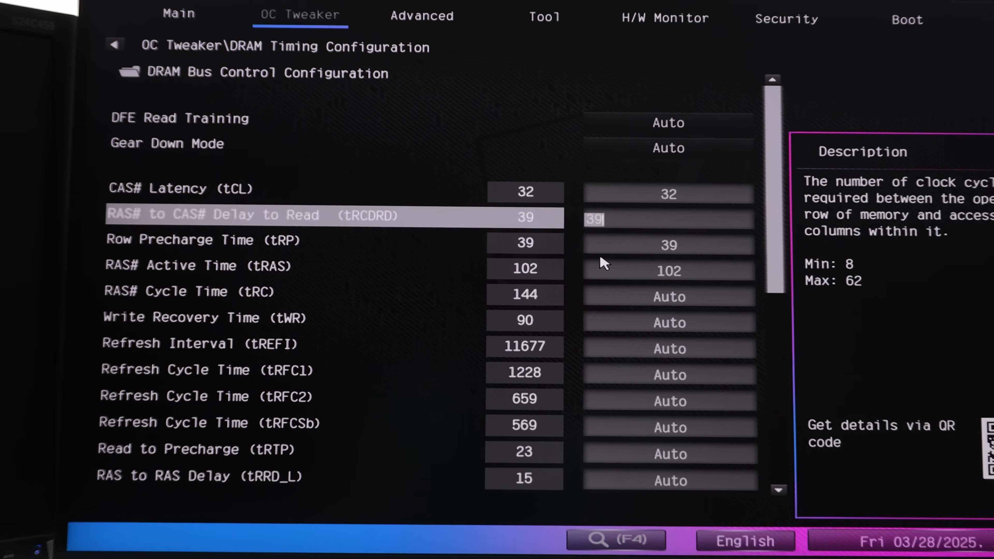
key("up")
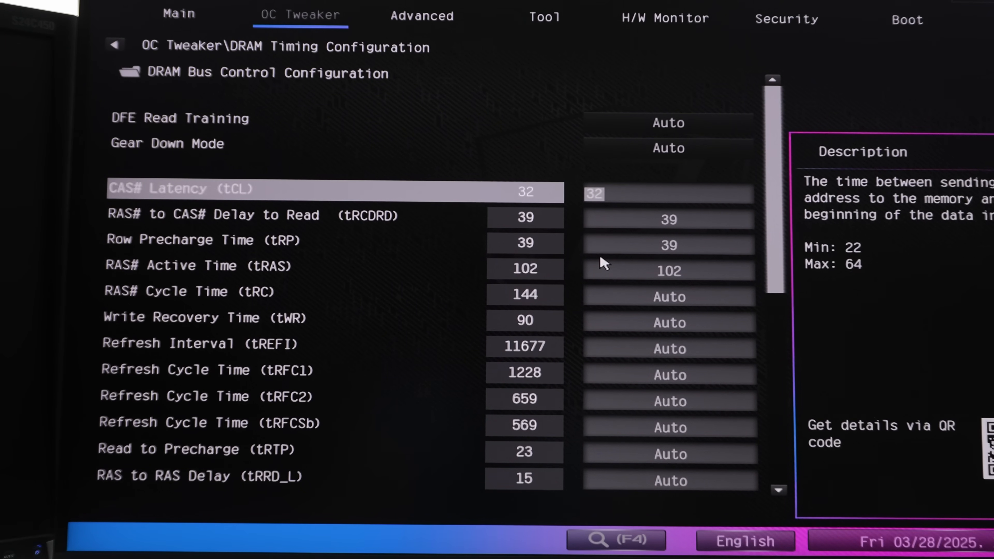
key("down")
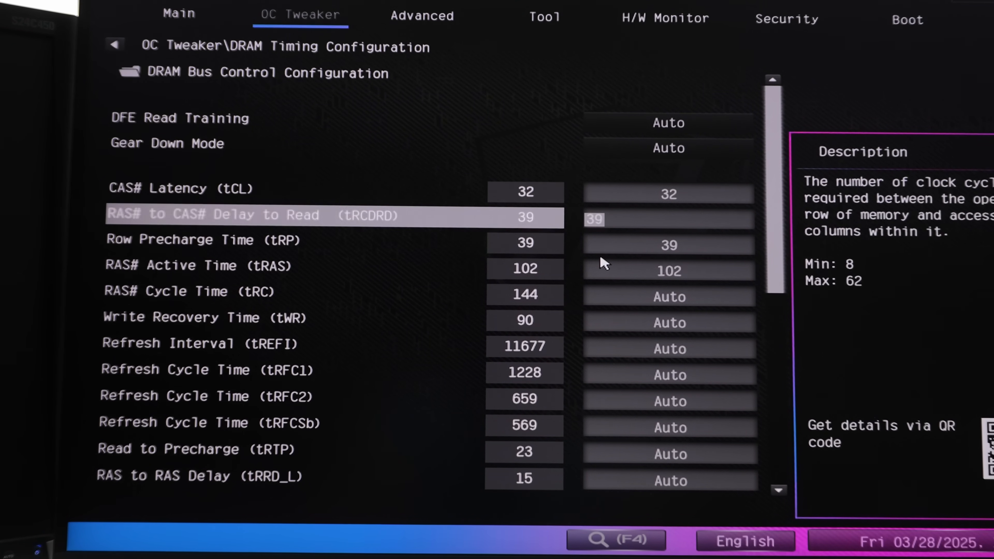
key("up")
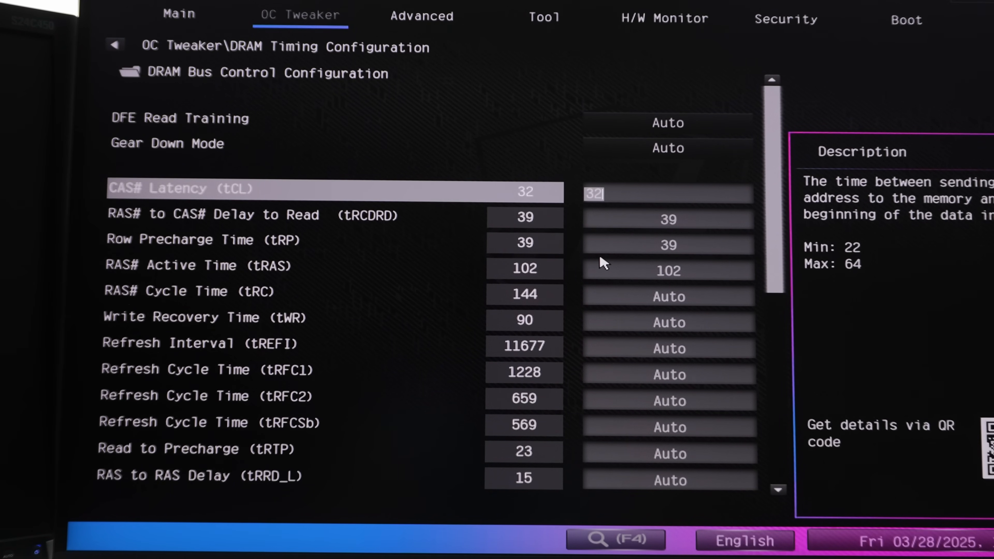
key("Down")
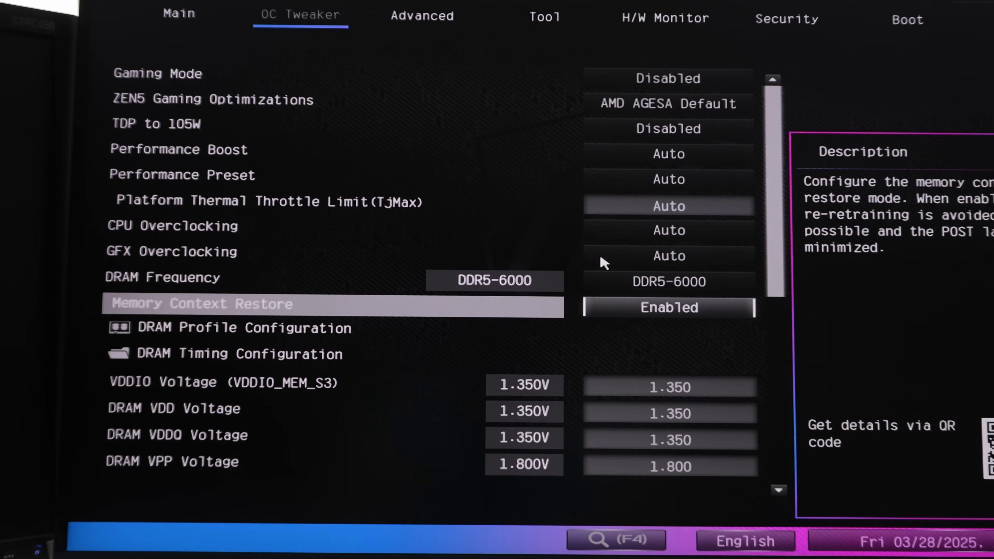
- Review DDR5-6000 frequency and timing section on OC Tweaker, then switch to the Security page
key("up")
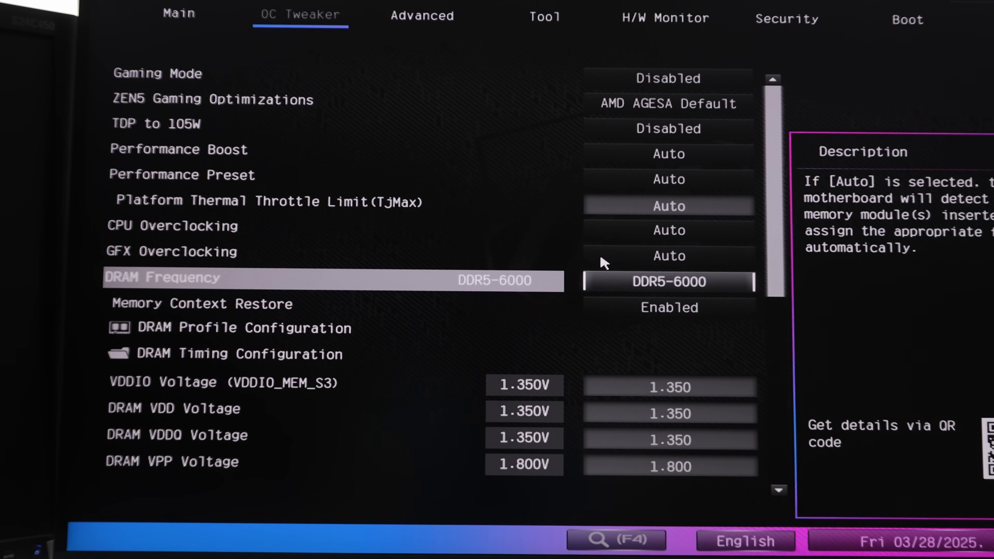
key("Down")
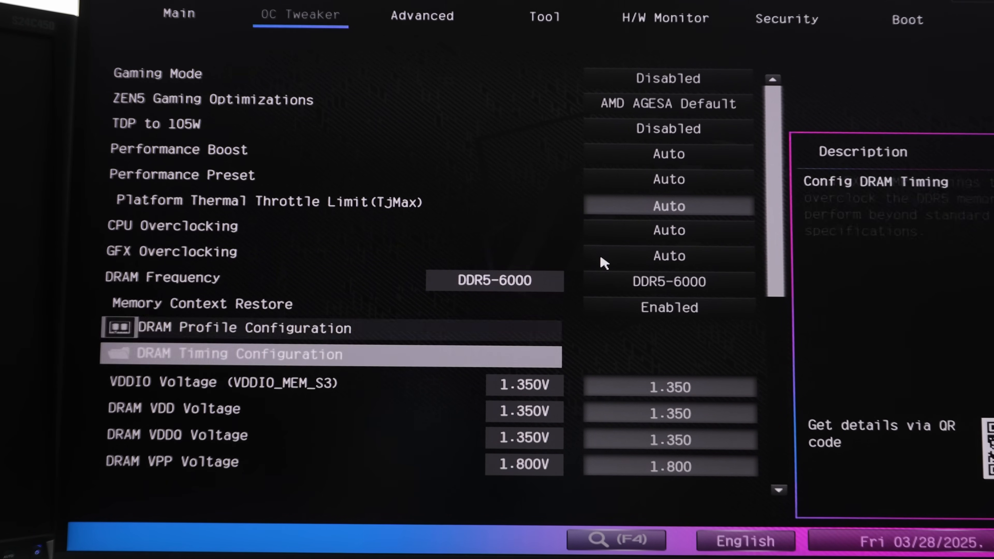
scroll("down", 3)
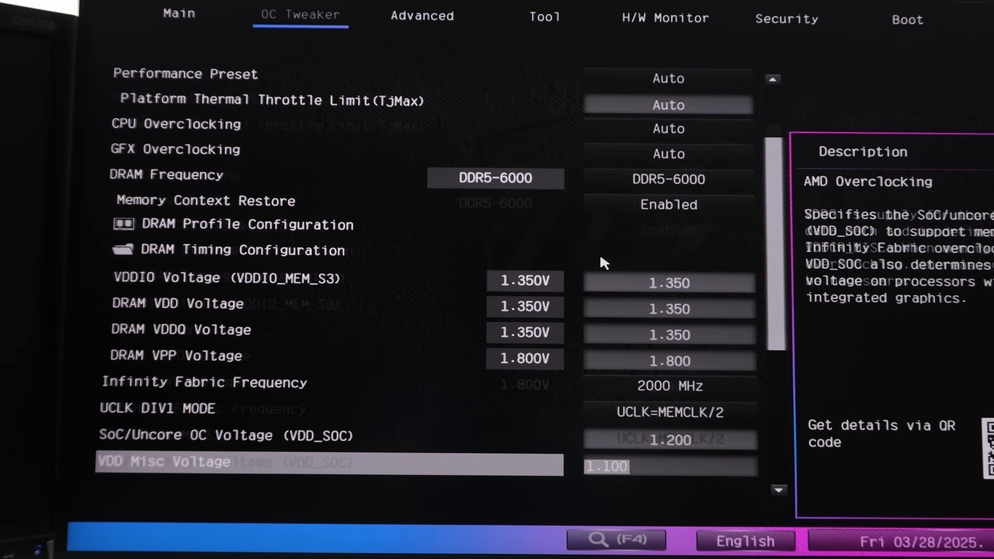
scroll("up", 3)
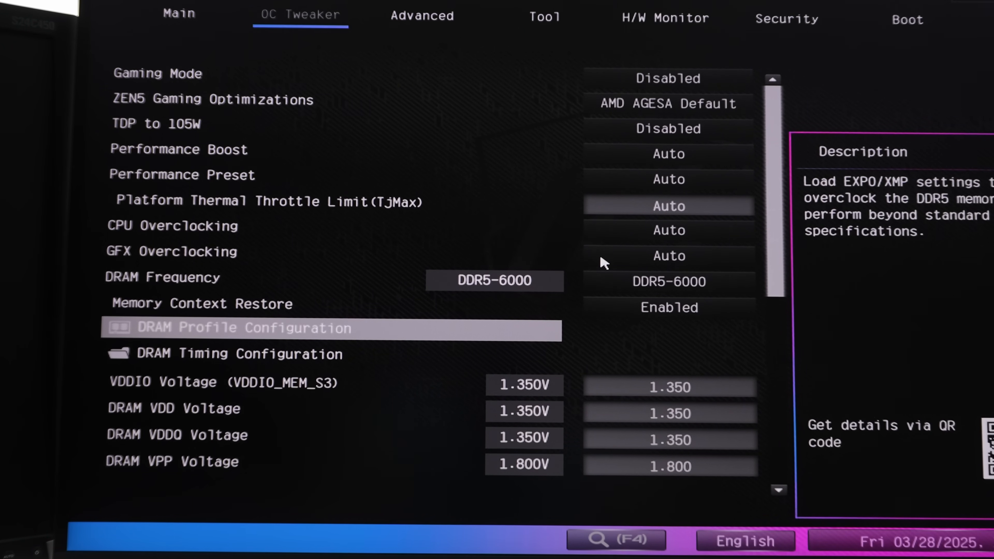
left_click(787, 18)
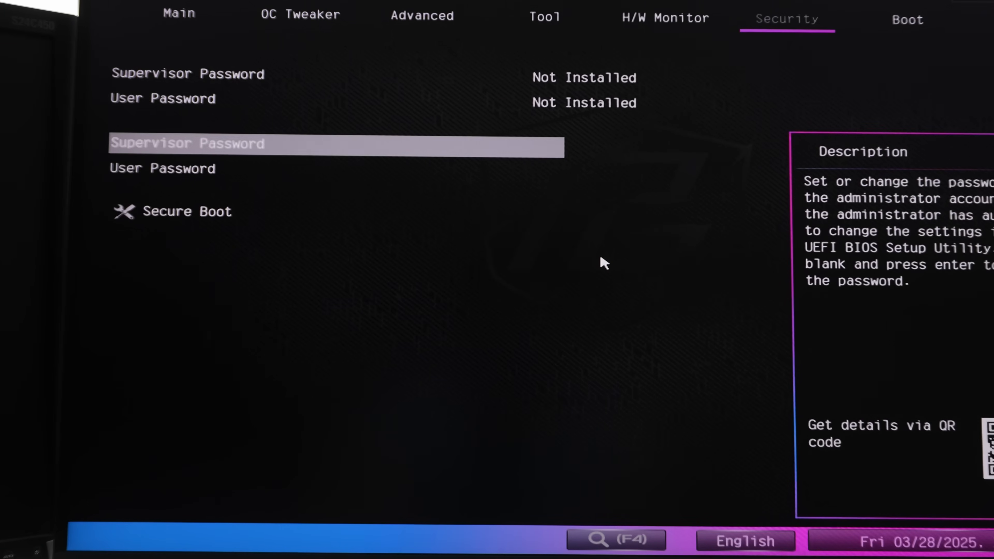
- Set Boot Option #1 to the UEFI USB disk, moving Windows Boot Manager to third
left_click(908, 19)
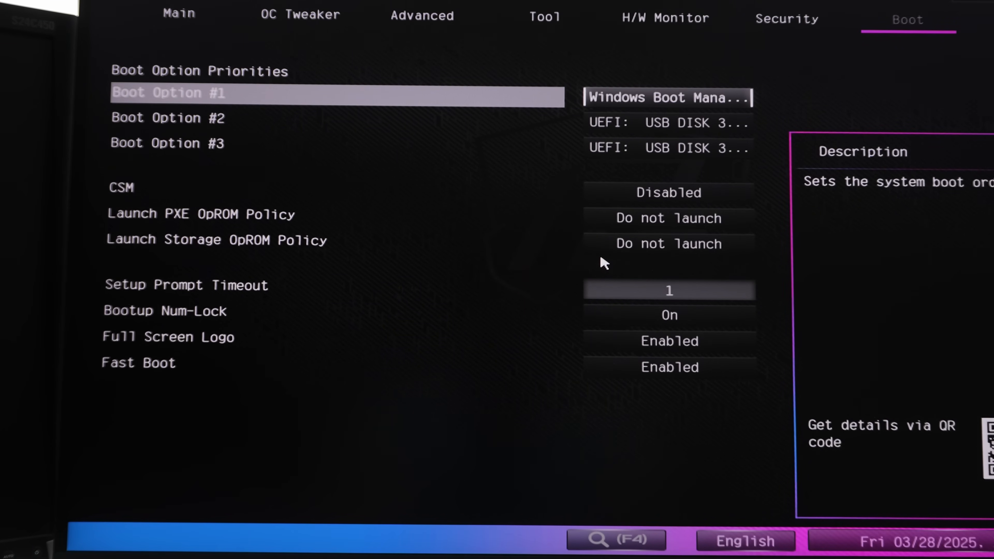
key("down")
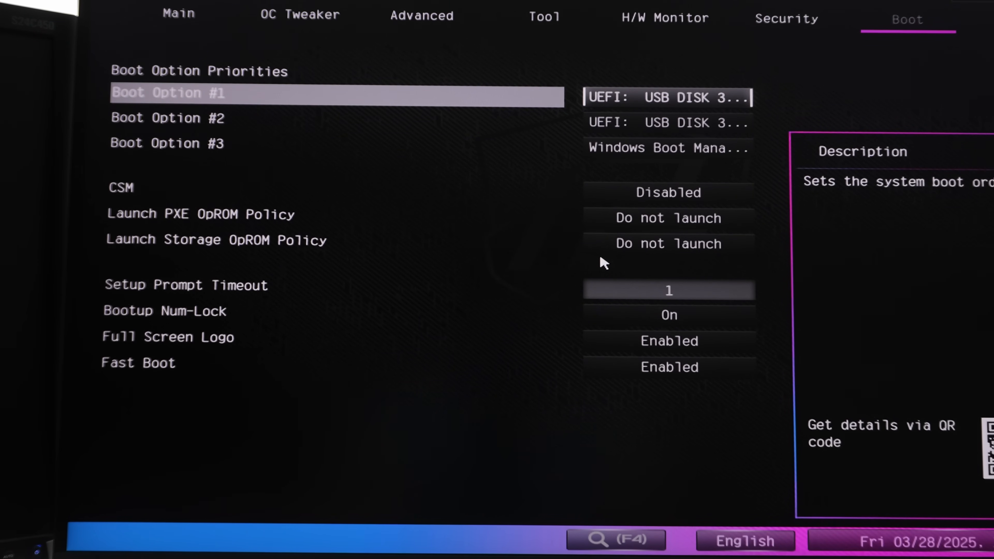
left_click(667, 98)
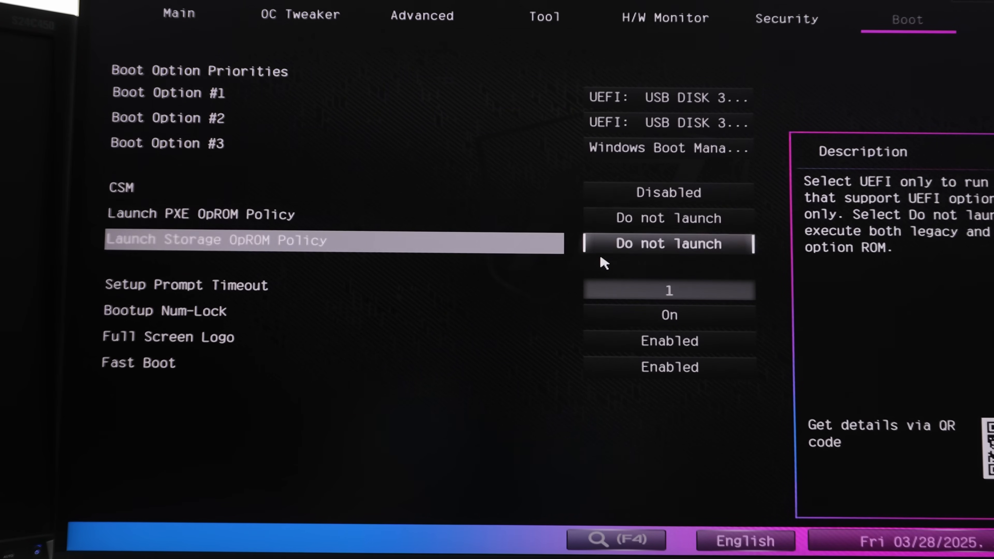
key("up")
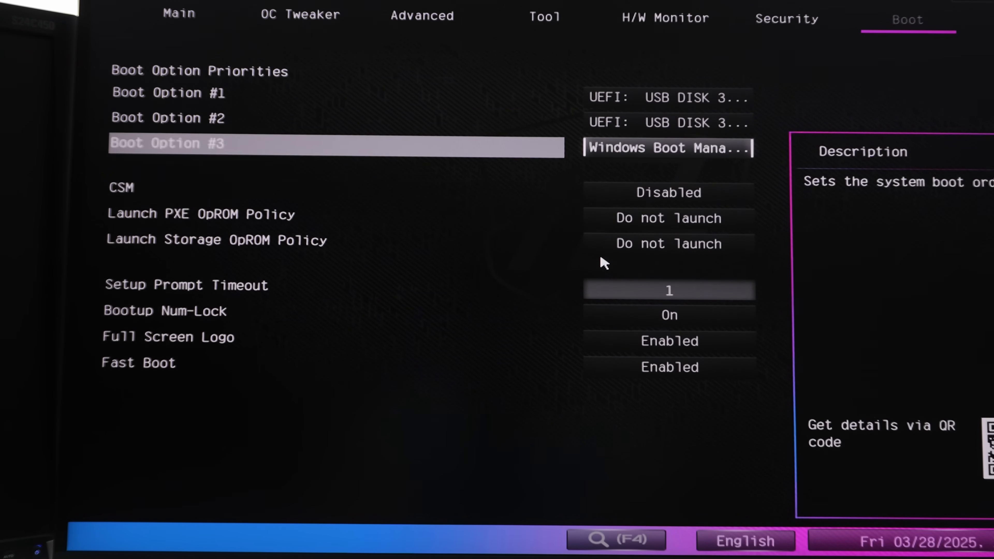
key("up")
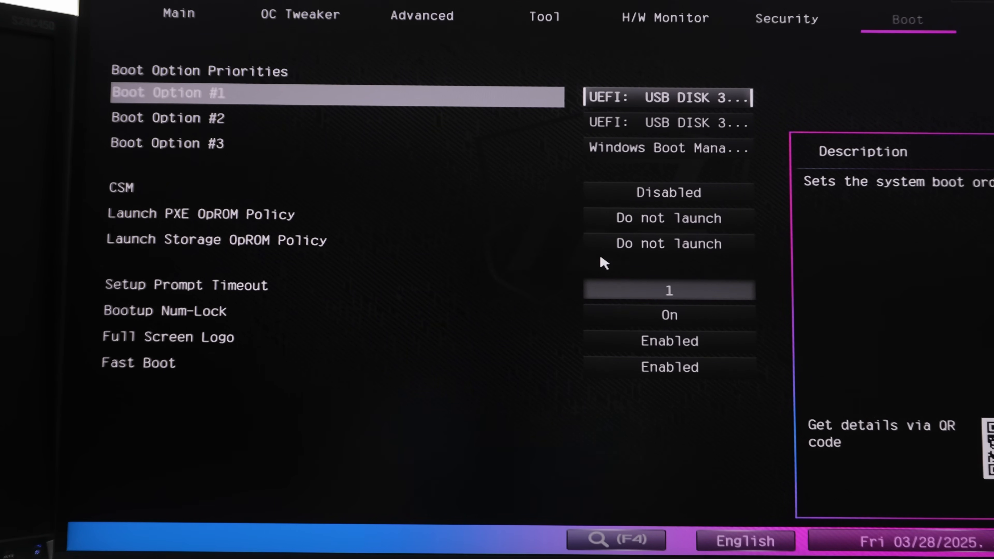